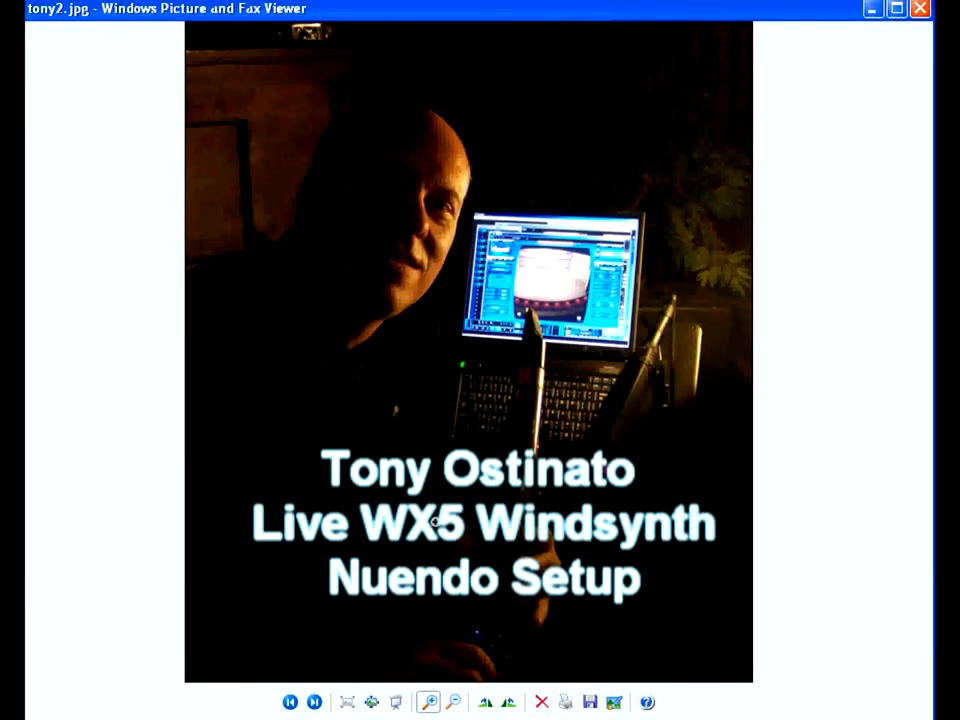
Zoom into the WX5 windsynth photo tony7.jpg and advance to 100_0055.jpg
{"action": "left_click", "coordinate": [428, 700]}
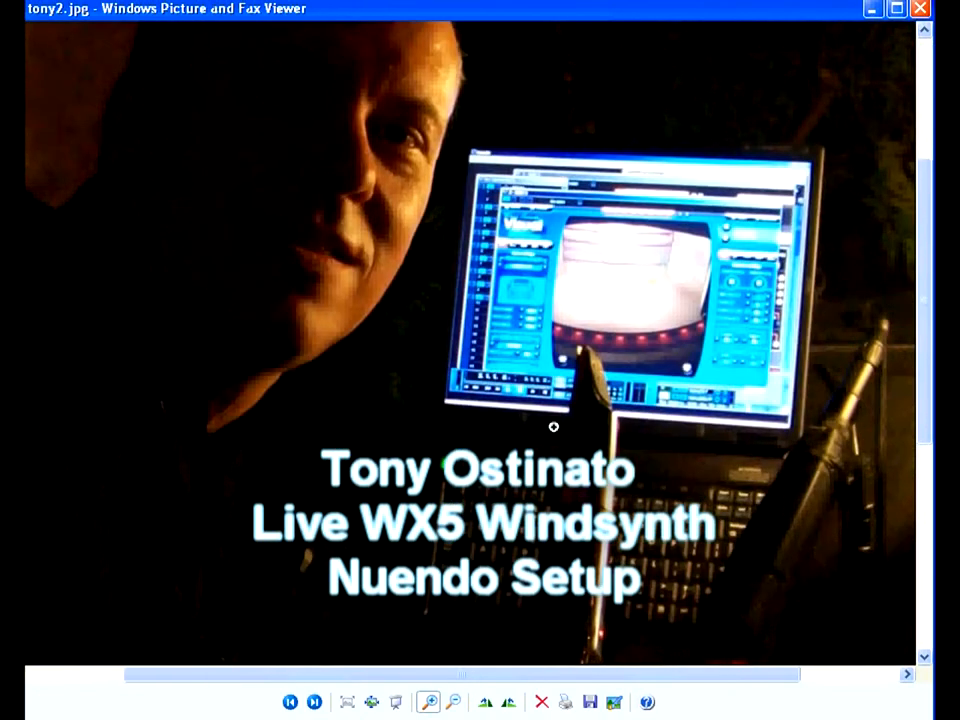
{"action": "mouse_move", "coordinate": [928, 168]}
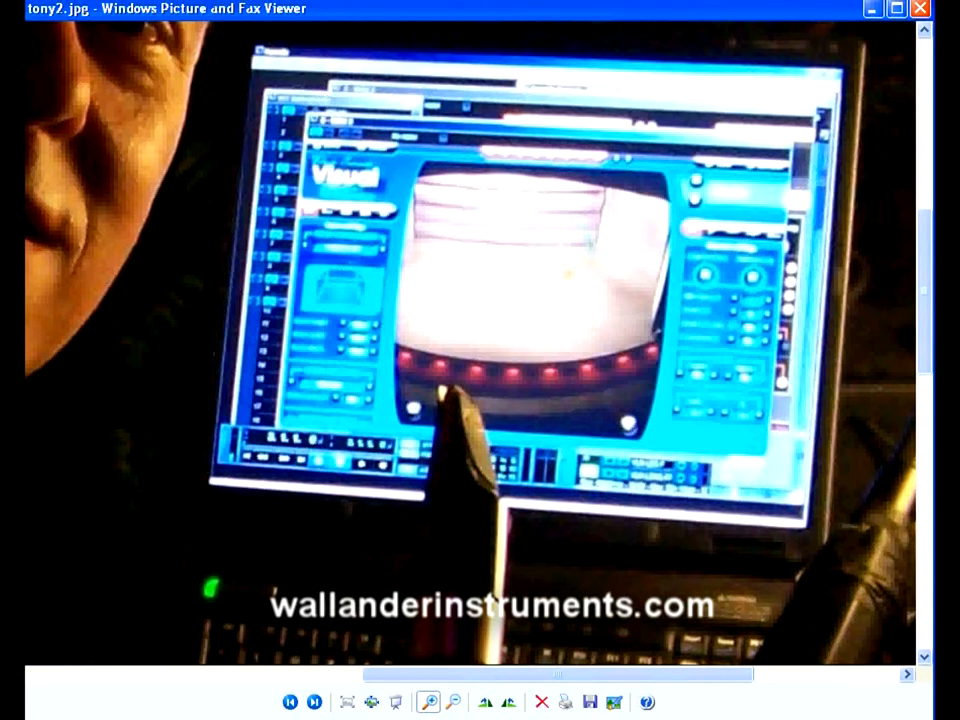
{"action": "left_click", "coordinate": [318, 700]}
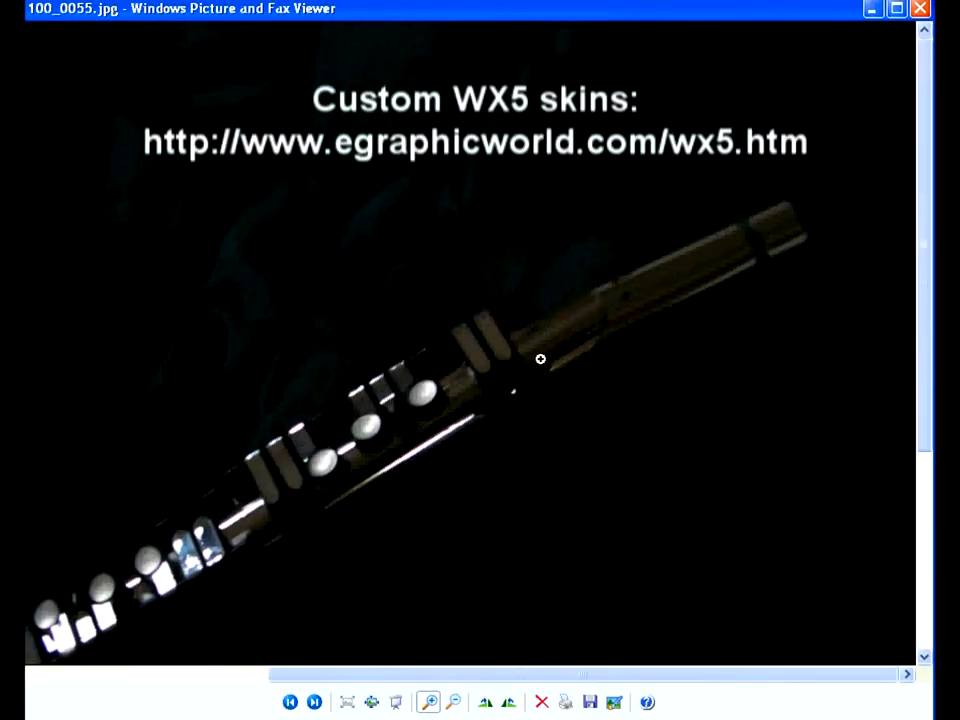
{"action": "mouse_move", "coordinate": [432, 706]}
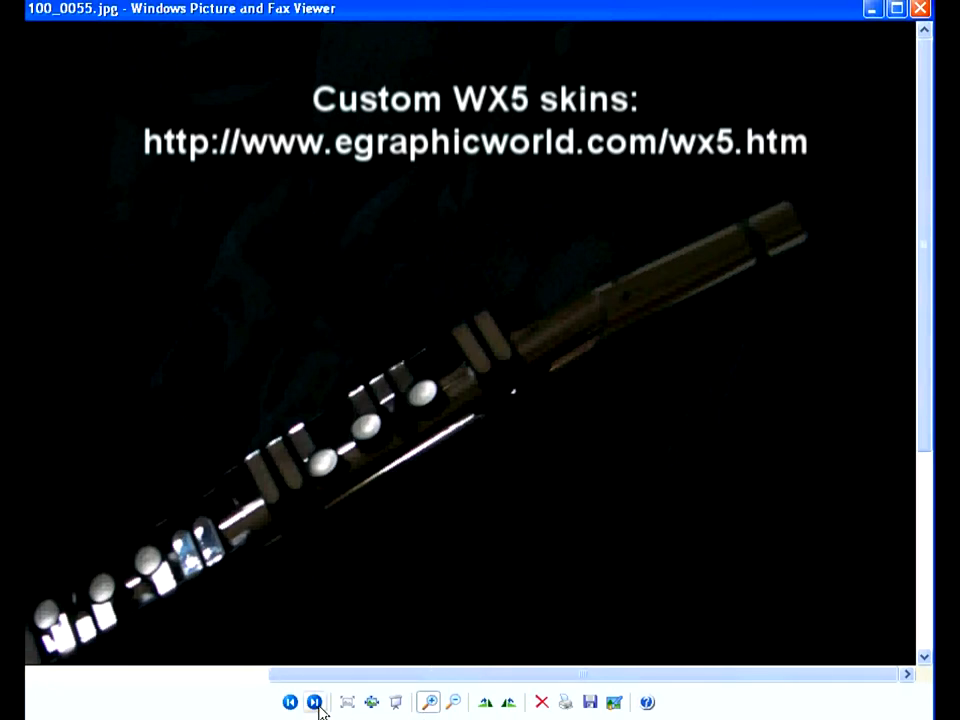
{"action": "left_click", "coordinate": [320, 700]}
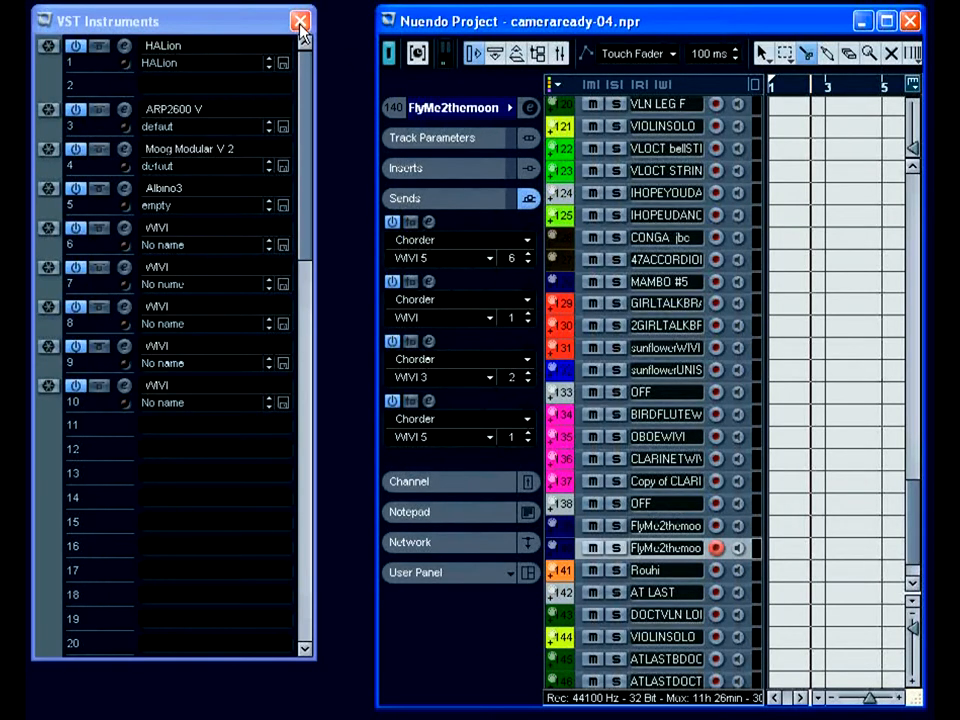
Close the VST Instruments rack and show the MILES SOLO and CLAV tracks' Inspector settings
{"action": "left_click", "coordinate": [300, 24]}
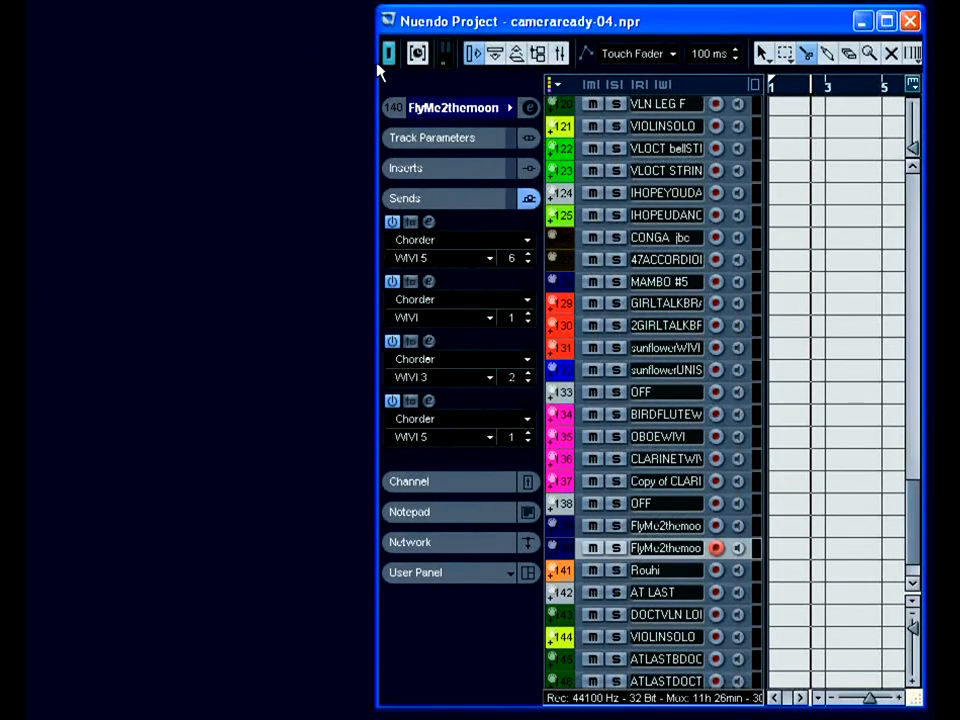
{"action": "mouse_move", "coordinate": [724, 70]}
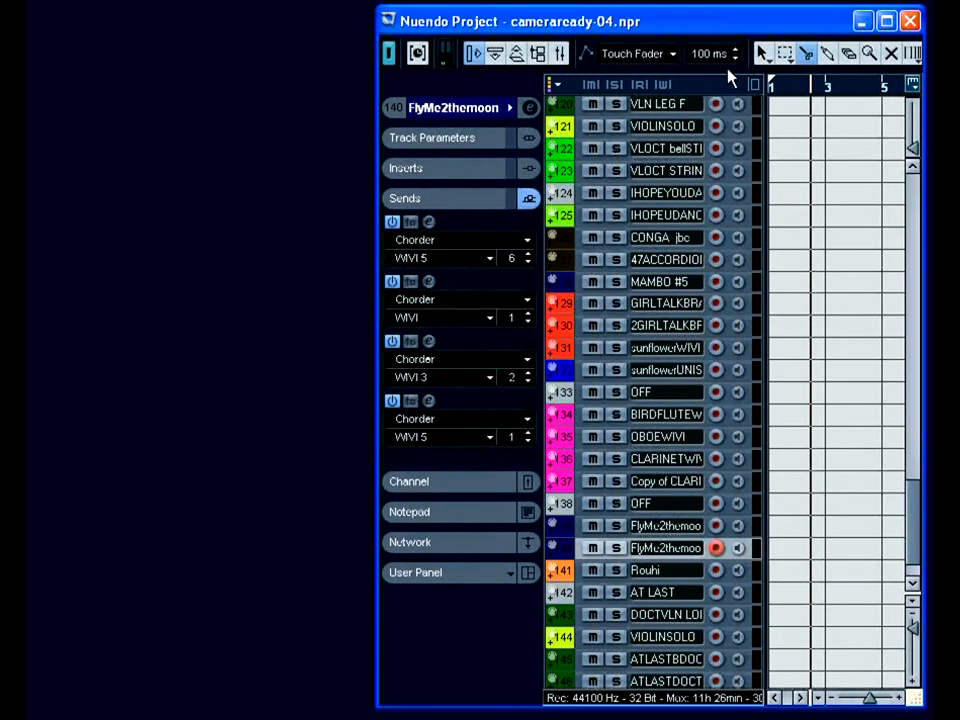
{"action": "mouse_move", "coordinate": [748, 104]}
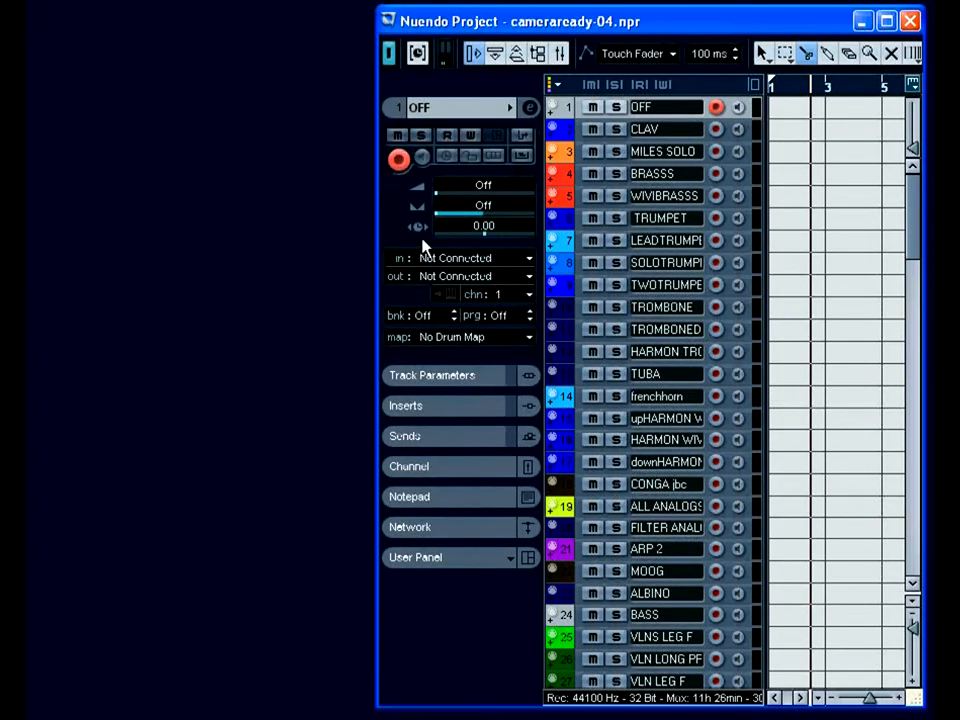
{"action": "mouse_move", "coordinate": [456, 280]}
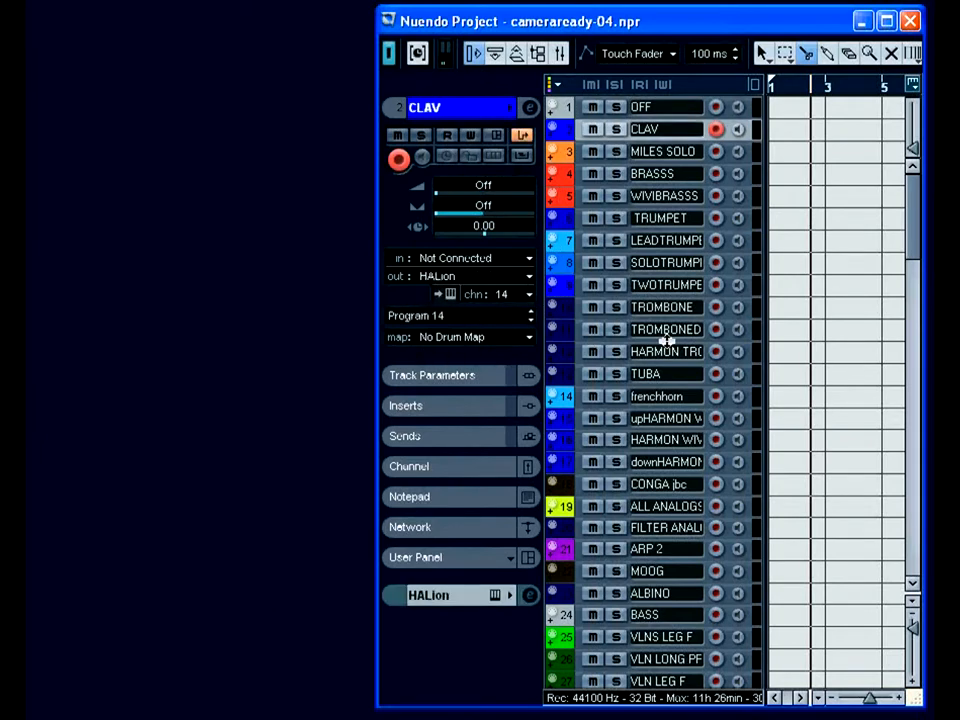
{"action": "left_click", "coordinate": [662, 262]}
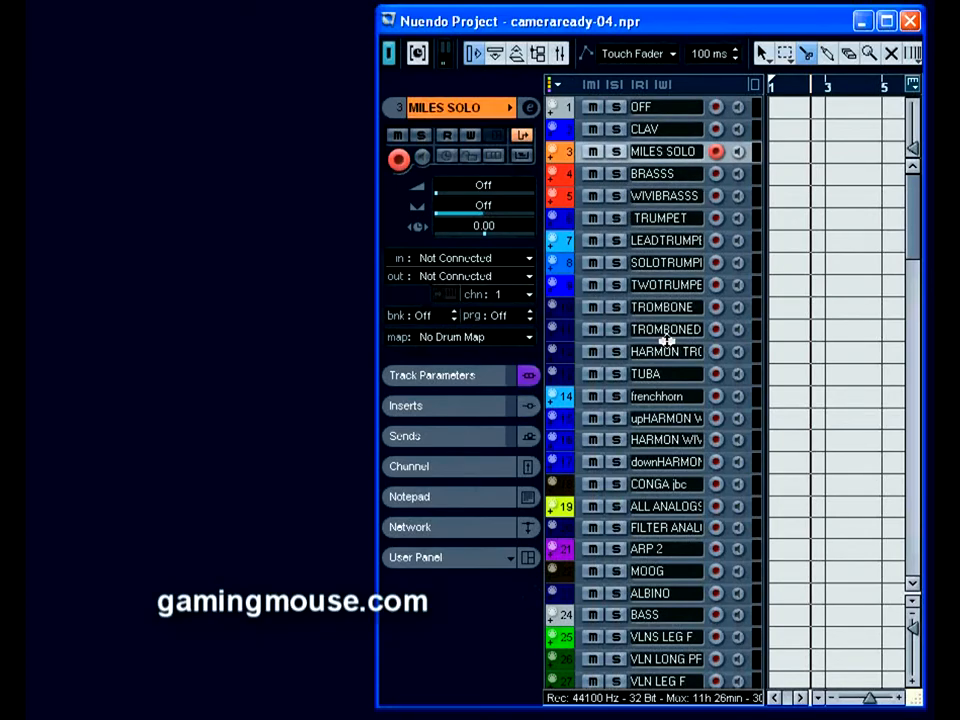
{"action": "left_click", "coordinate": [660, 108]}
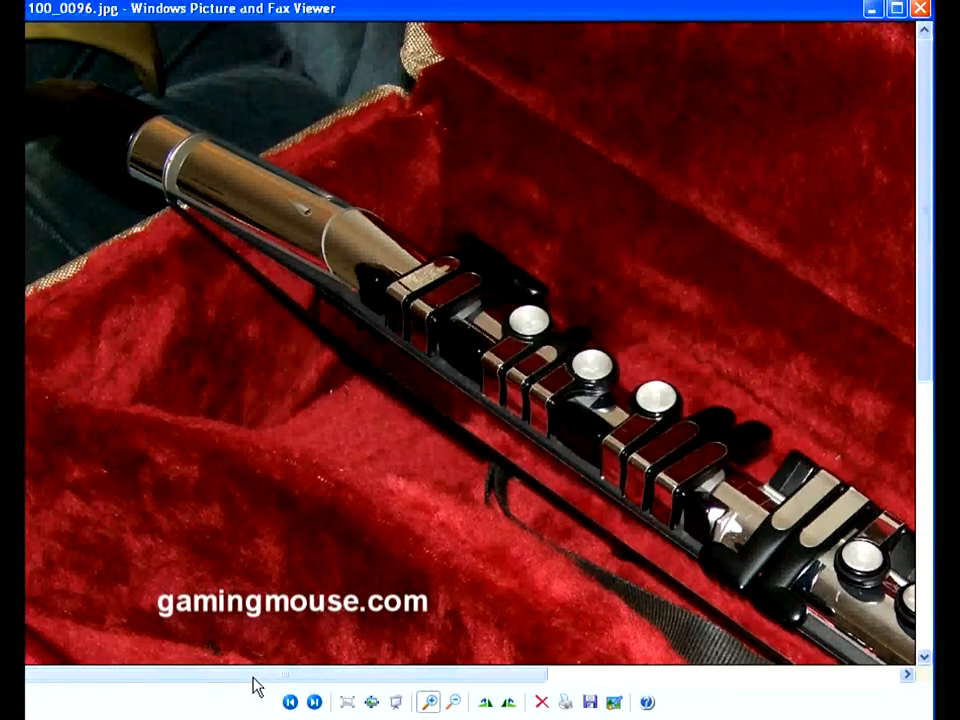
Advance to VL70M-2.jpg and zoom in repeatedly on the module's front-panel buttons
{"action": "left_click", "coordinate": [316, 700]}
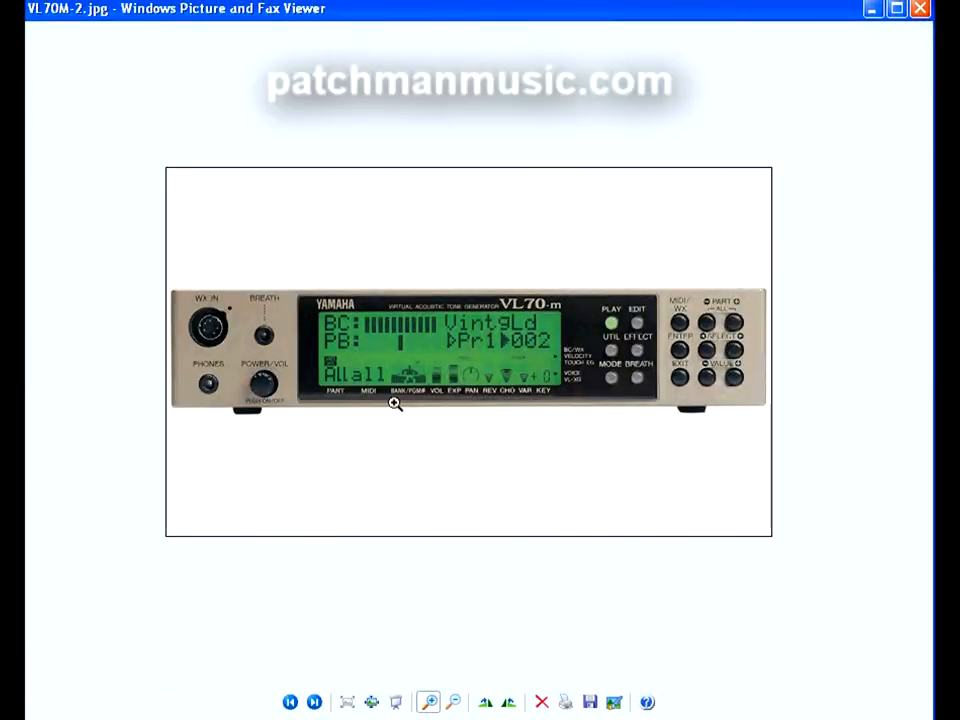
{"action": "left_click", "coordinate": [428, 700]}
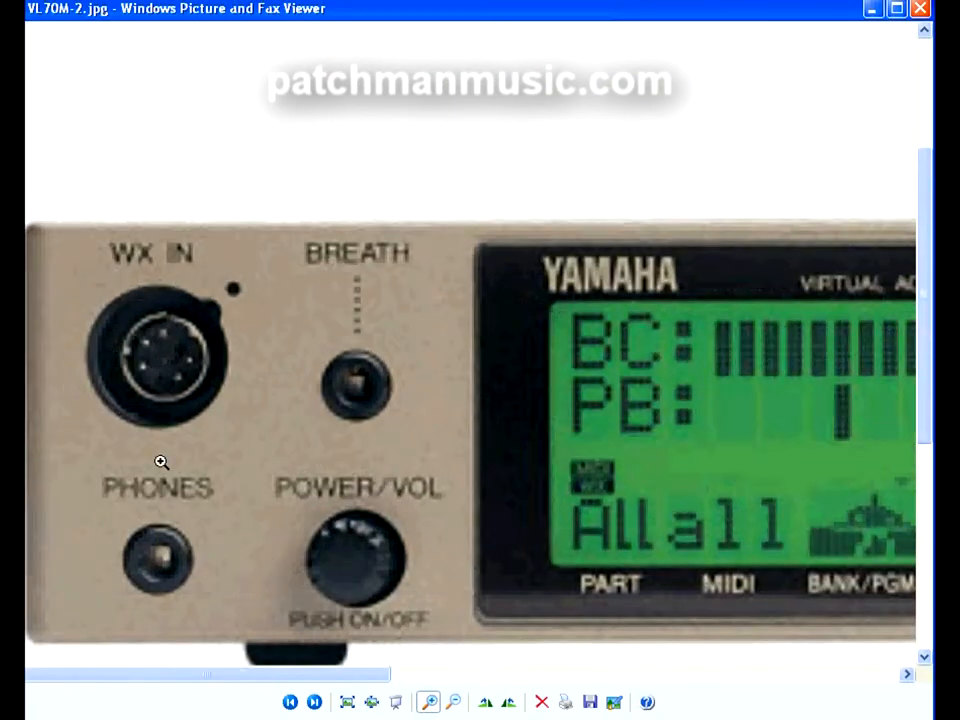
{"action": "left_click", "coordinate": [436, 700]}
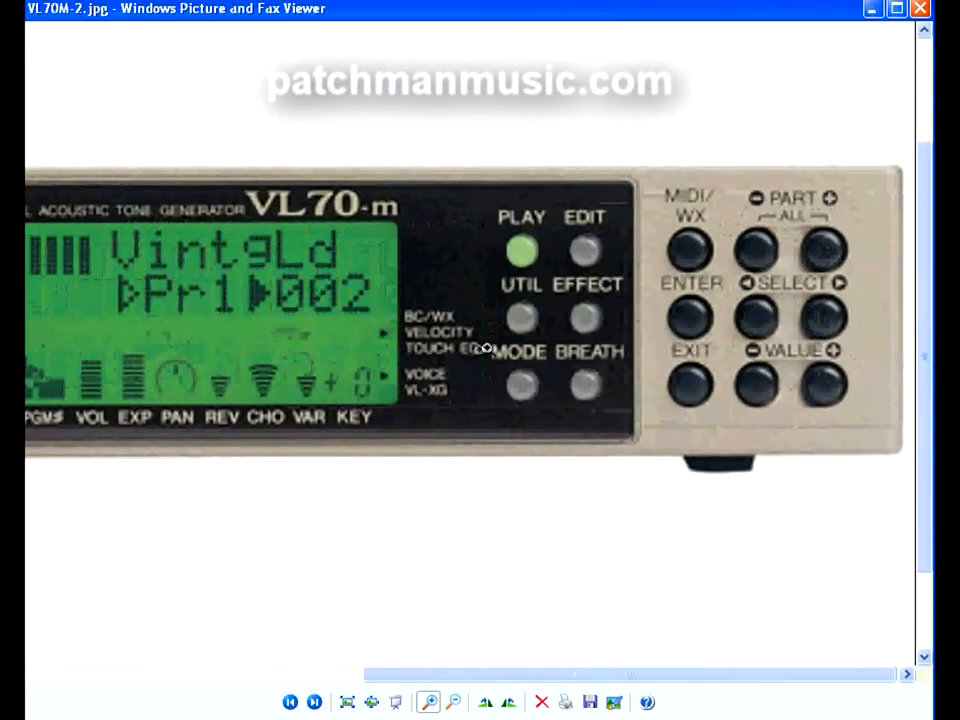
{"action": "left_click", "coordinate": [438, 700]}
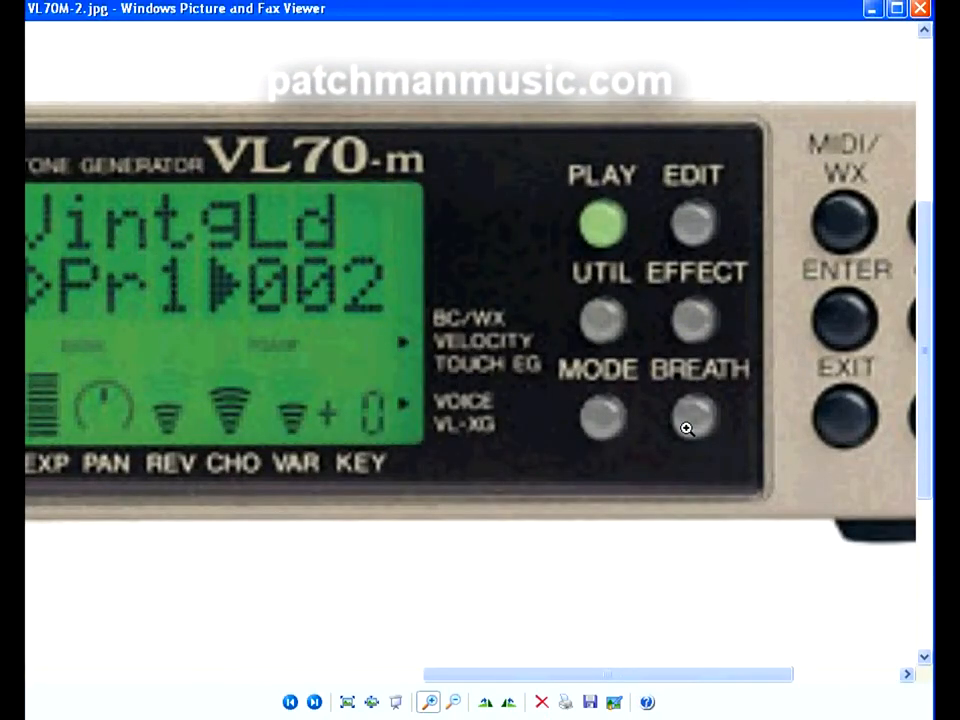
{"action": "left_click", "coordinate": [456, 700]}
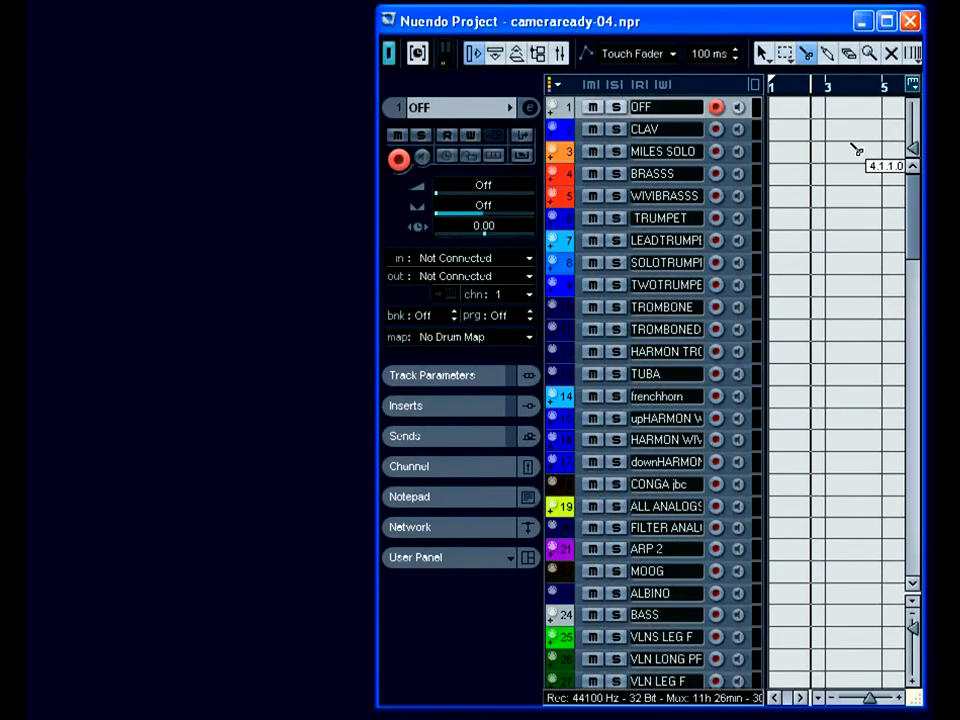
{"action": "mouse_move", "coordinate": [844, 150]}
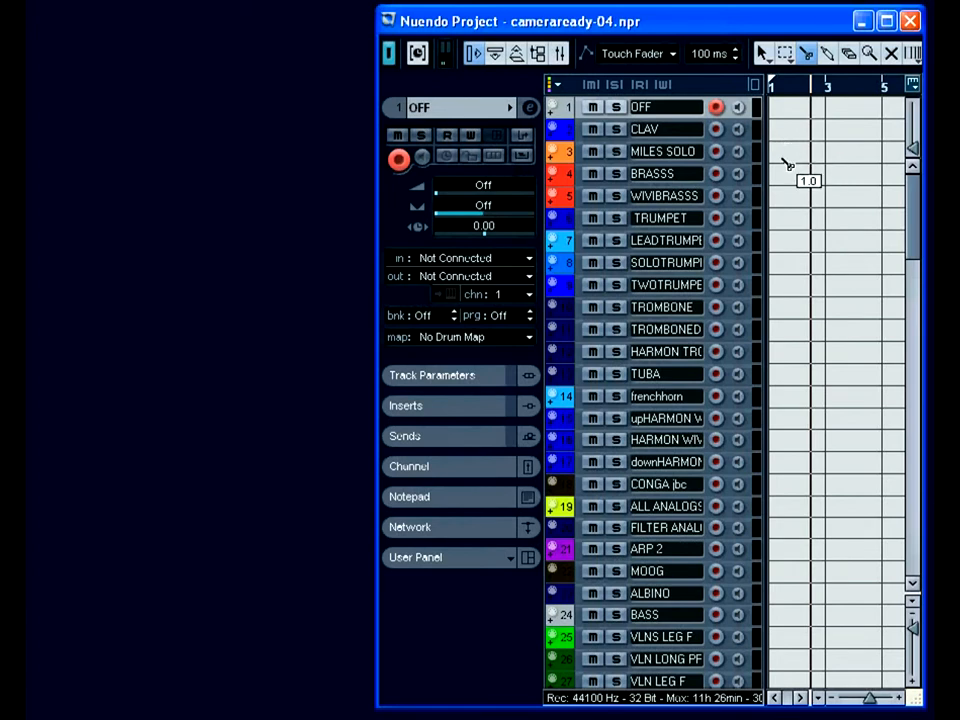
{"action": "mouse_move", "coordinate": [536, 152]}
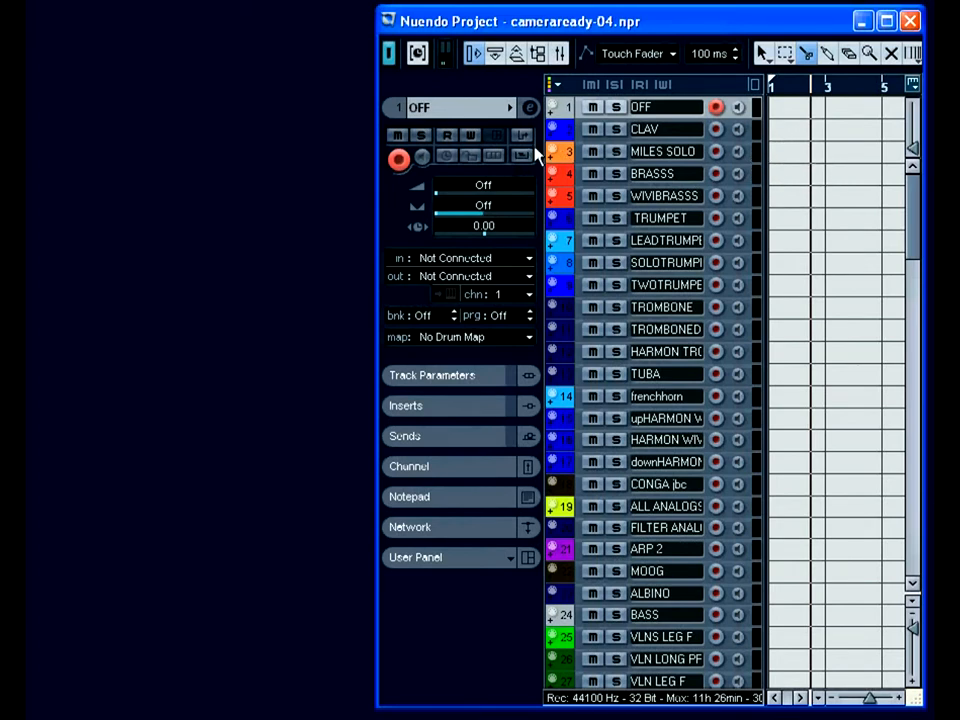
{"action": "mouse_move", "coordinate": [524, 136]}
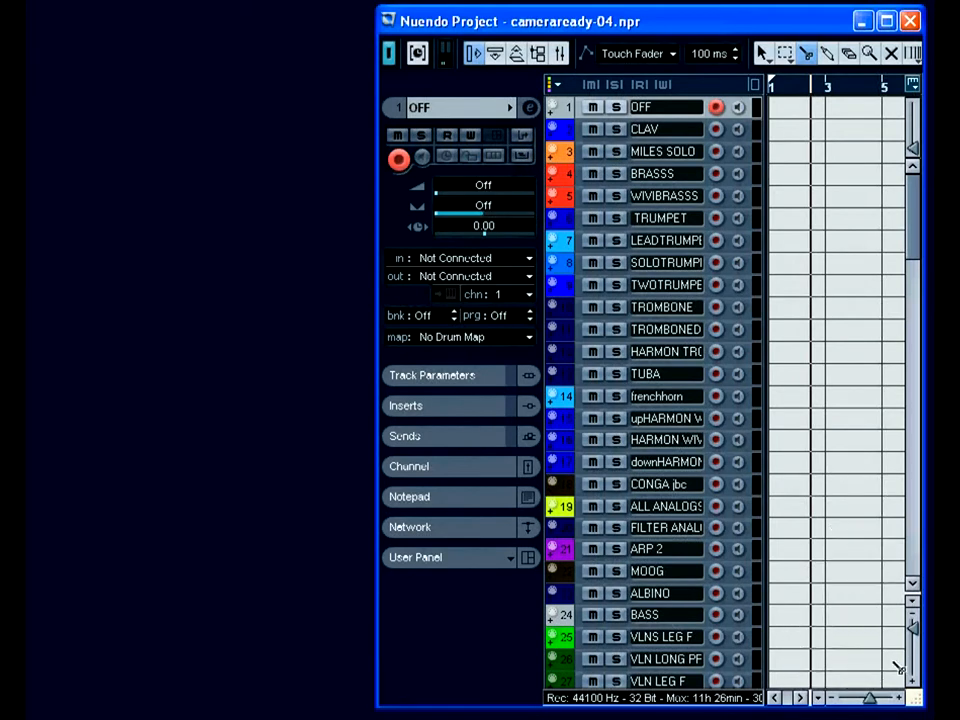
{"action": "mouse_move", "coordinate": [830, 644]}
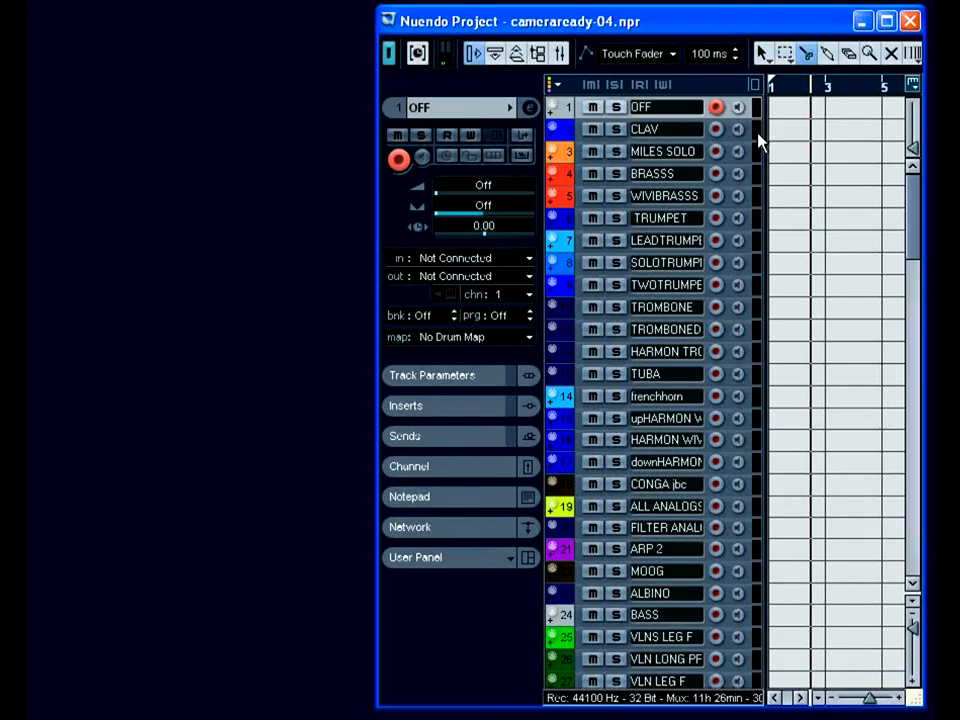
{"action": "left_click", "coordinate": [664, 128]}
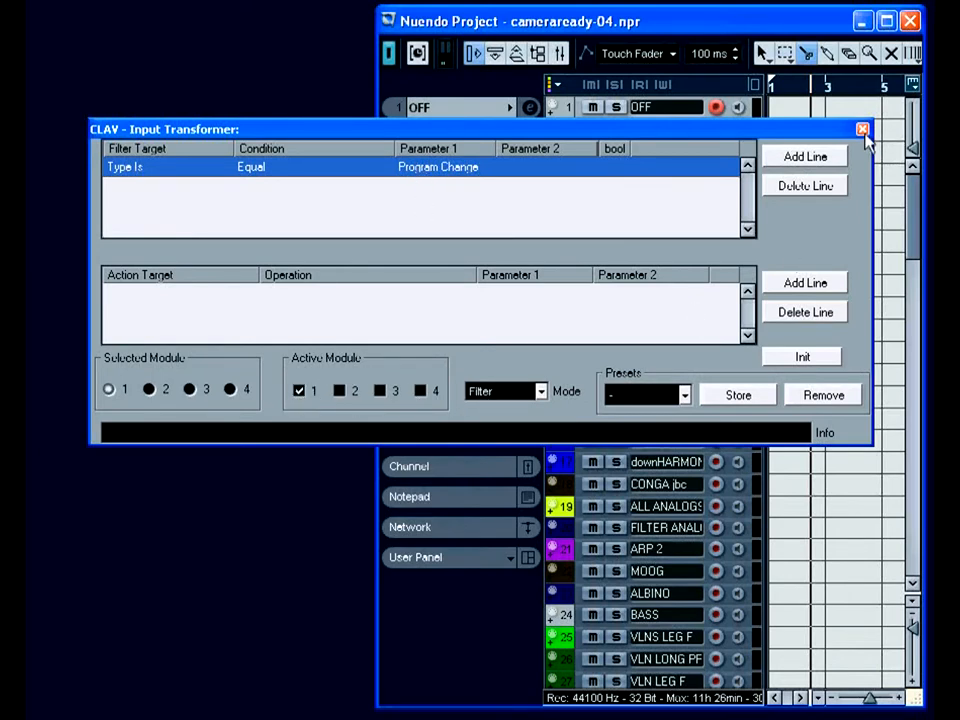
{"action": "mouse_move", "coordinate": [584, 184]}
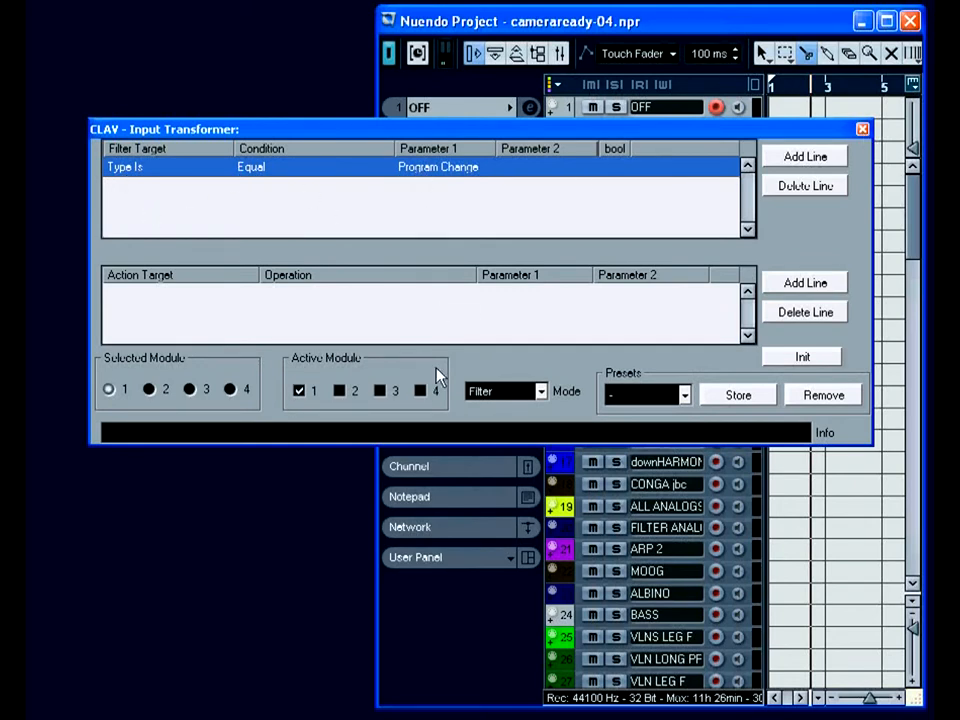
{"action": "mouse_move", "coordinate": [524, 392]}
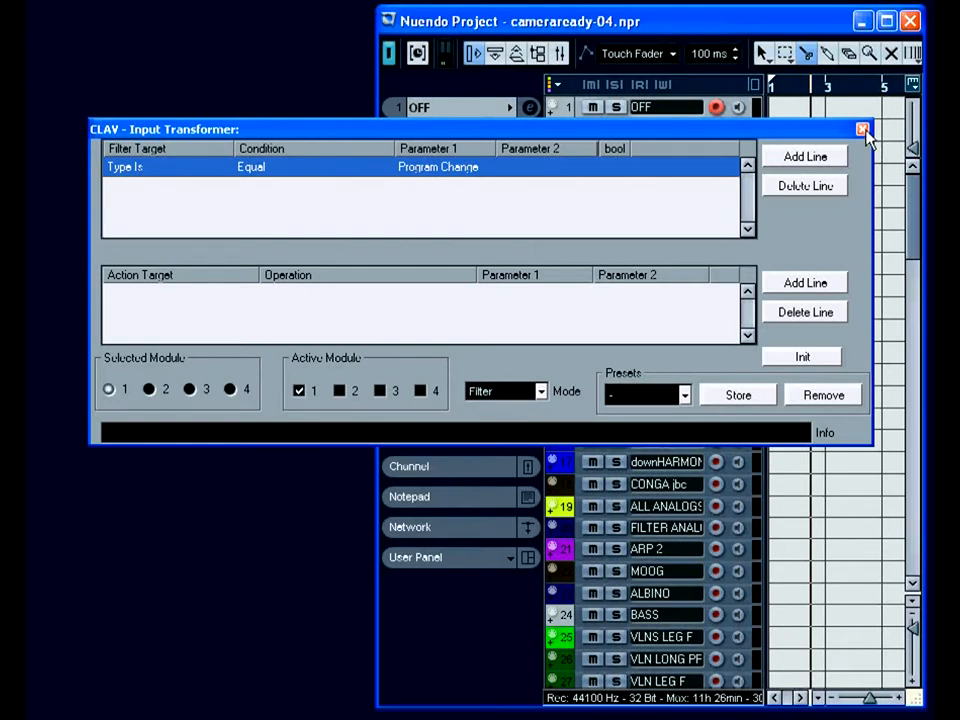
{"action": "left_click", "coordinate": [860, 128]}
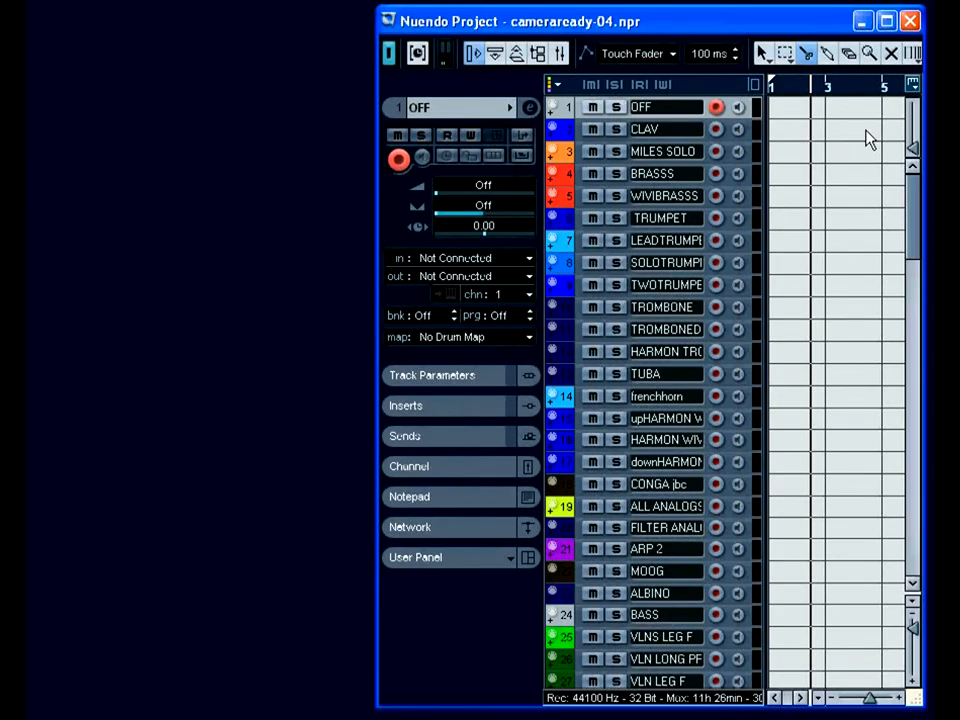
{"action": "mouse_move", "coordinate": [682, 176]}
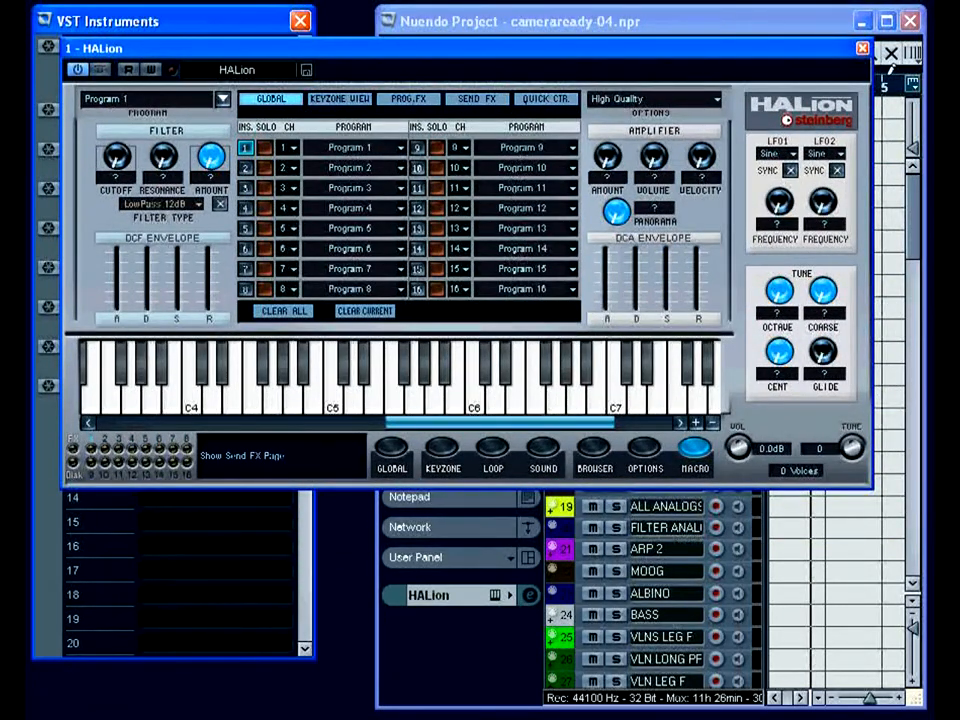
Scroll through HALion's channel/program slots in its editor
{"action": "scroll", "scroll_direction": "down", "scroll_amount": 3}
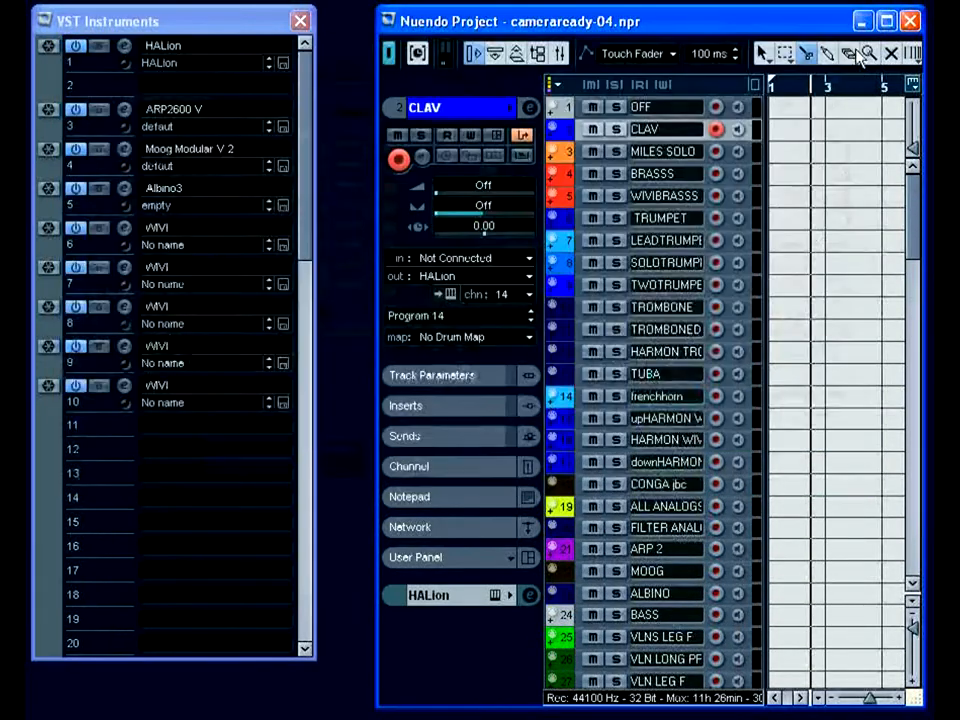
Show the CONGA jbc track's HALion channel 3 settings and scroll down the track list
{"action": "left_click", "coordinate": [664, 484]}
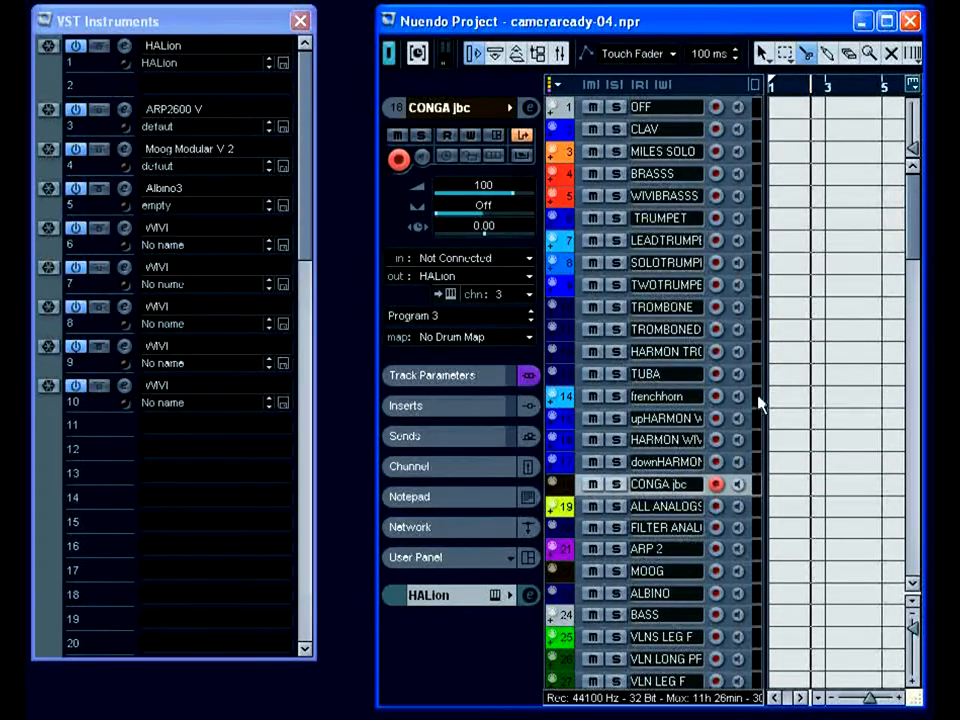
{"action": "scroll", "scroll_direction": "down", "scroll_amount": 3}
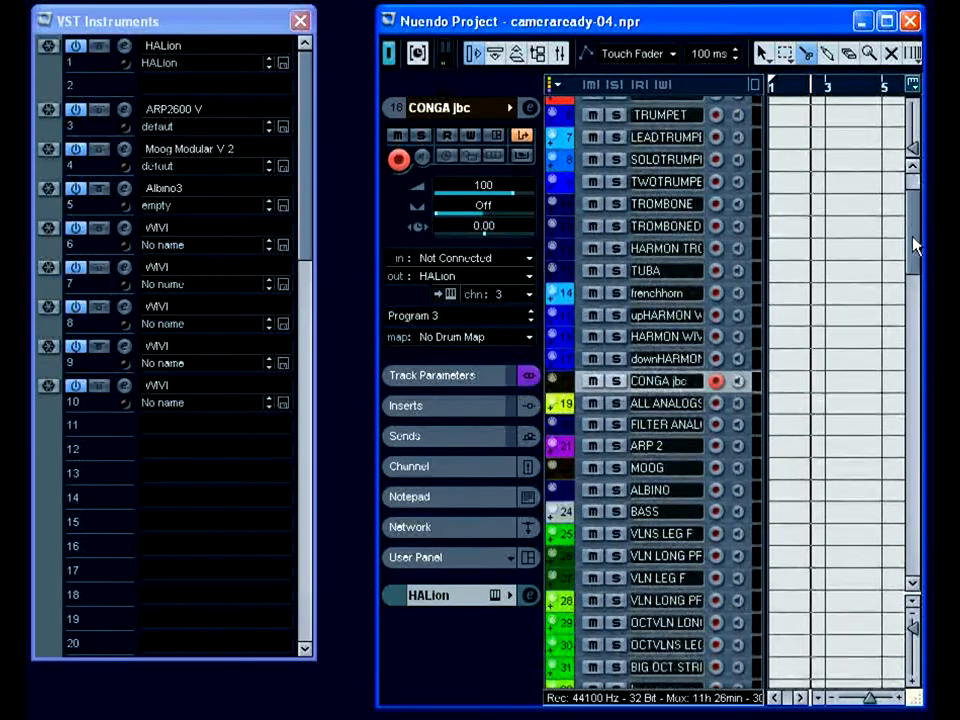
{"action": "scroll", "scroll_direction": "down", "scroll_amount": 3}
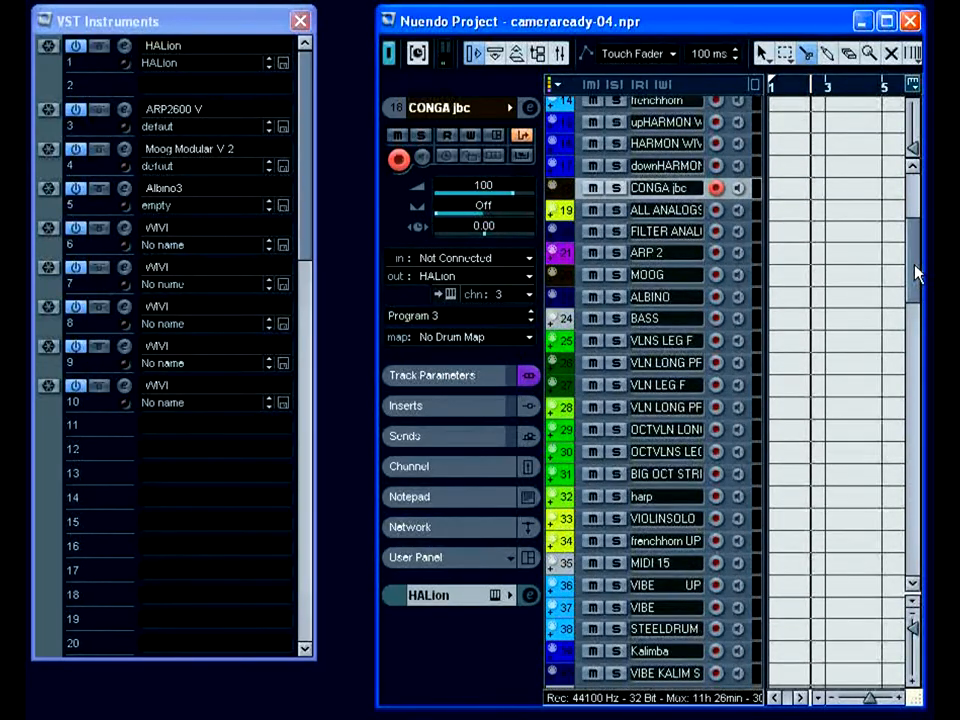
{"action": "scroll", "scroll_direction": "down", "scroll_amount": 3}
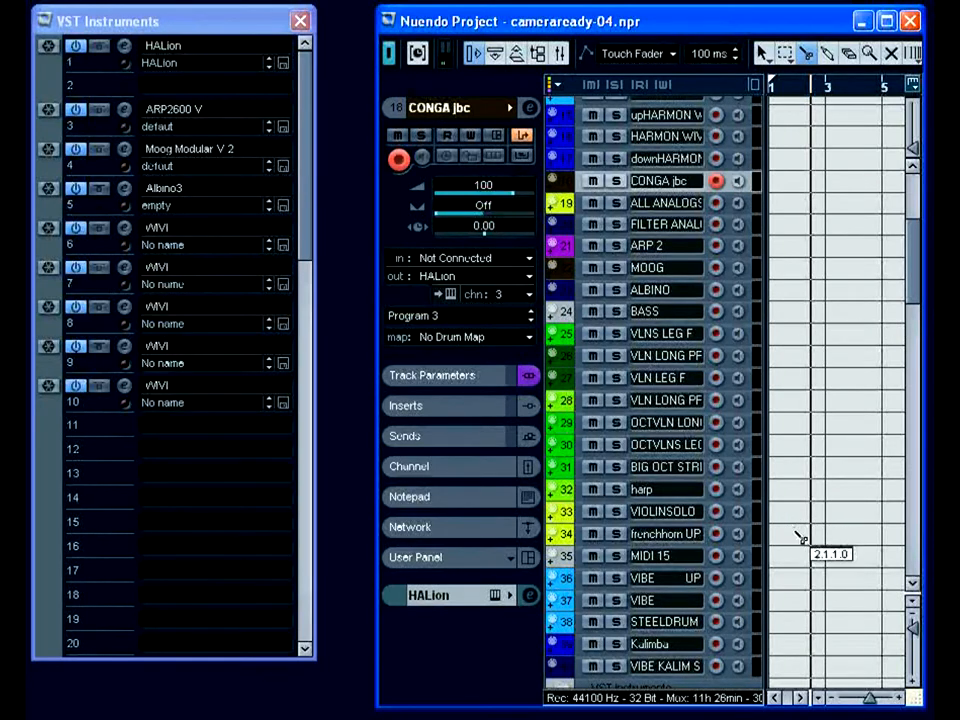
{"action": "mouse_move", "coordinate": [760, 590]}
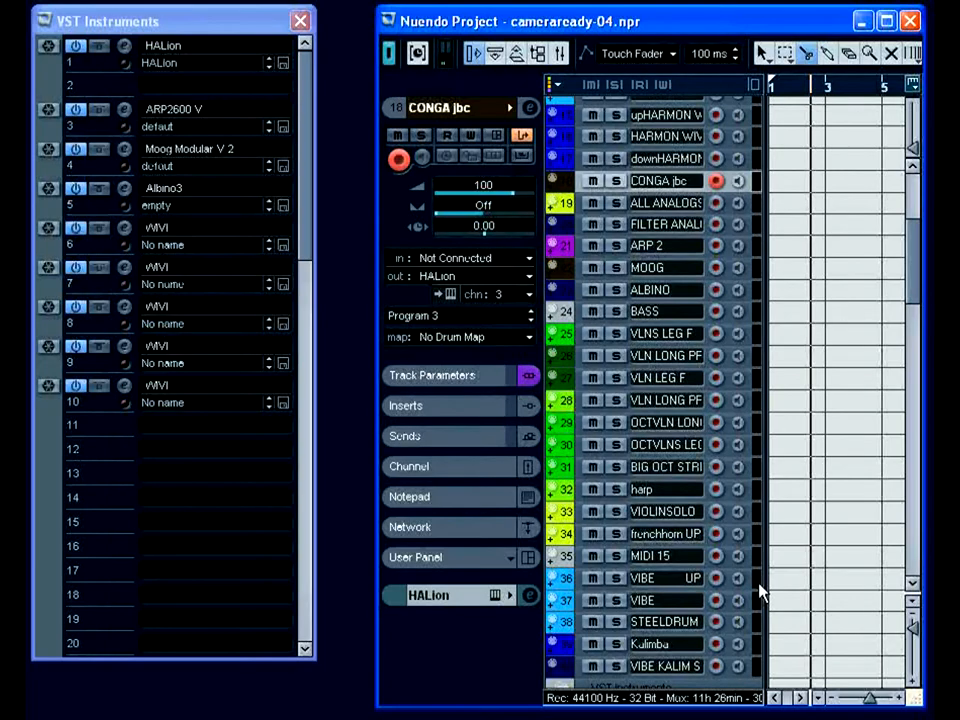
Show the VIBE UP and Kalimba tracks on HALion channels 9 and 12, then scroll on
{"action": "left_click", "coordinate": [664, 578]}
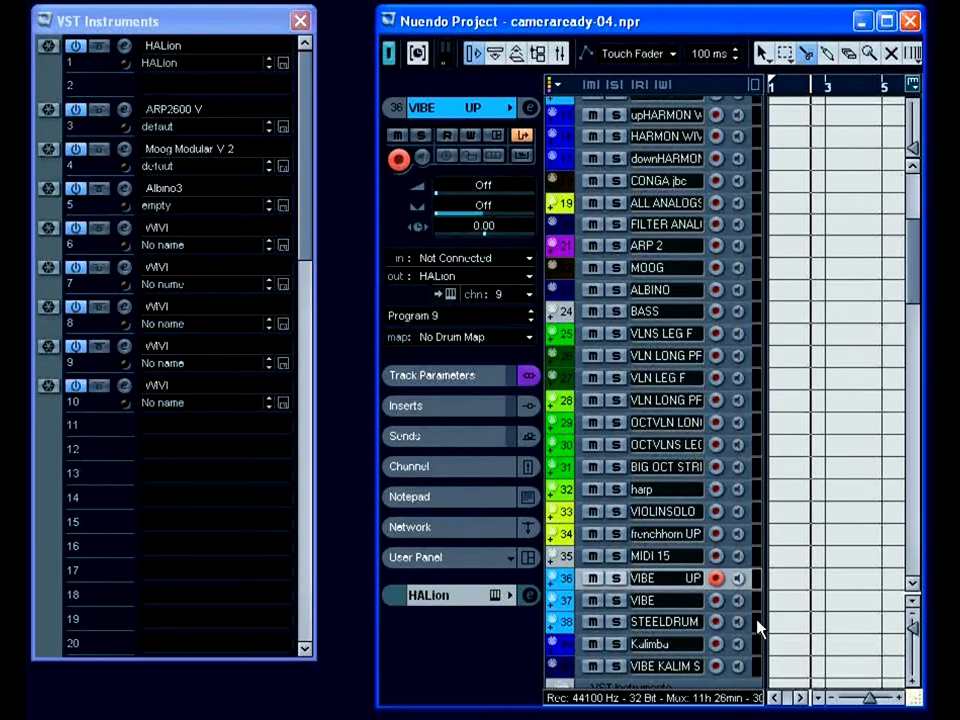
{"action": "left_click", "coordinate": [656, 622]}
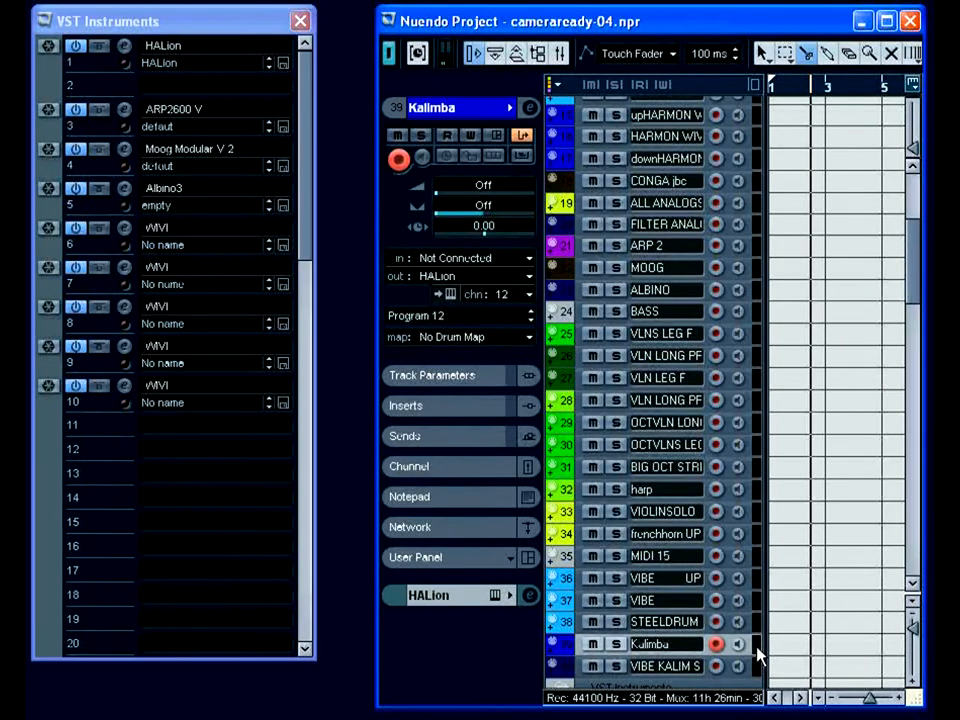
{"action": "scroll", "scroll_direction": "down", "scroll_amount": 3}
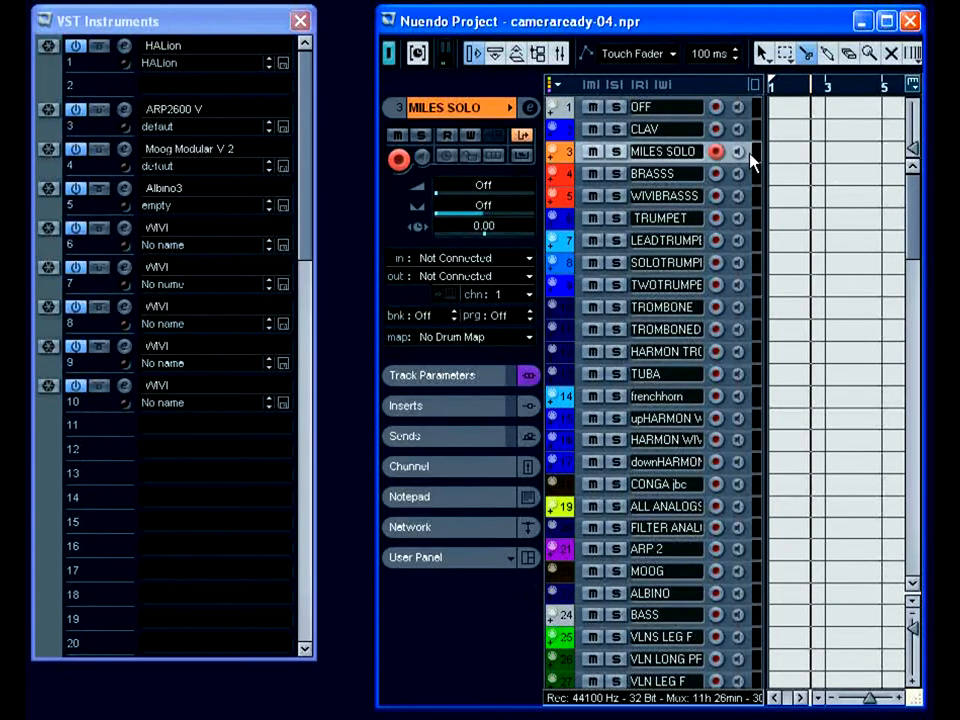
{"action": "mouse_move", "coordinate": [852, 204]}
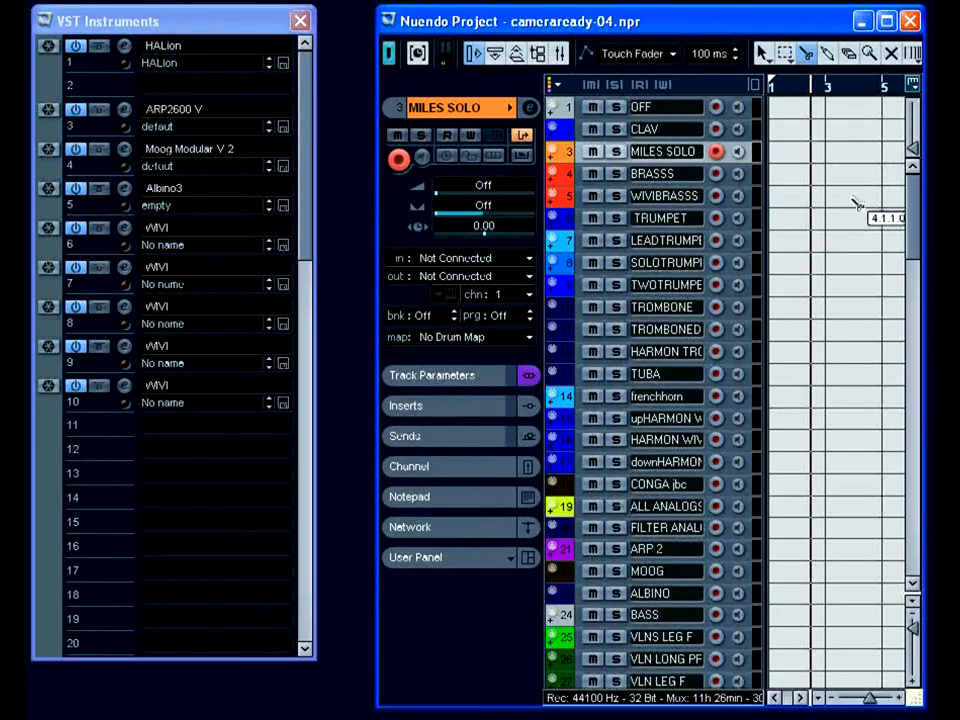
Bring up the Albino3 synth's editor from the VST Instruments rack
{"action": "left_click", "coordinate": [662, 548]}
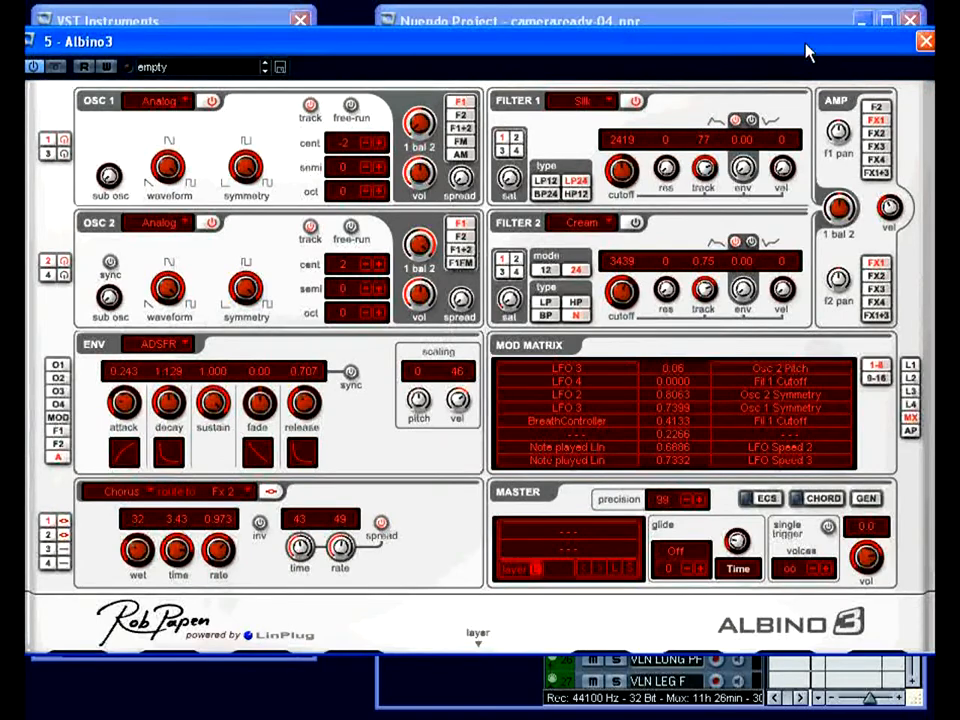
Bring up the WIVI 4 Visual Player showing the Bb trumpet in the symphony hall
{"action": "left_click", "coordinate": [920, 36]}
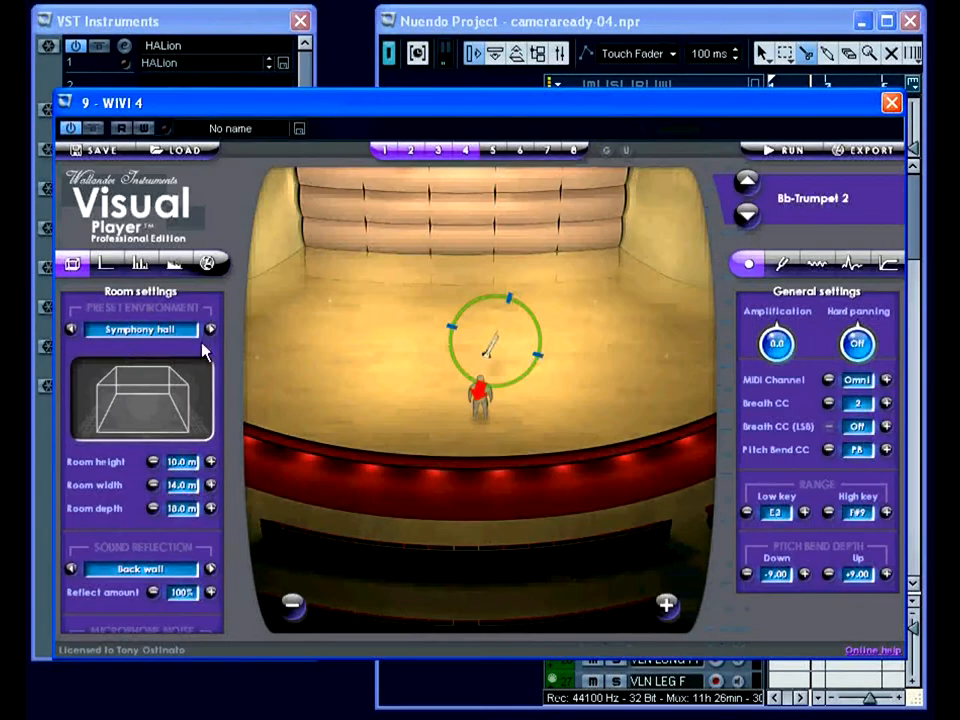
{"action": "mouse_move", "coordinate": [848, 268]}
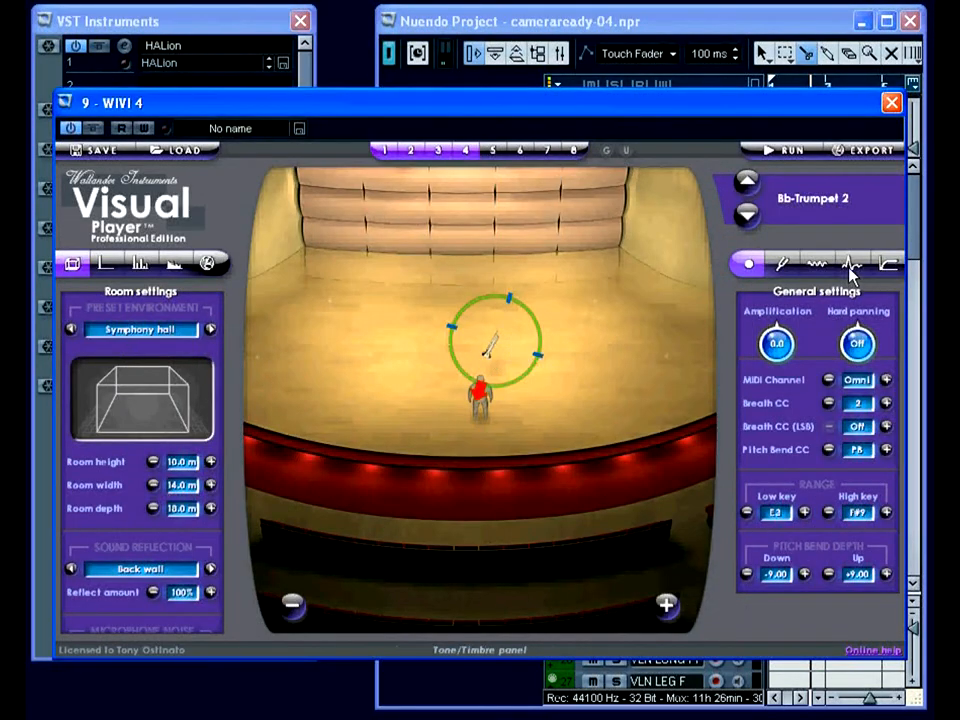
View the trumpet's Tone/Timbre panel, pick French Horn 1 in WIVI 2, then close the player windows
{"action": "left_click", "coordinate": [852, 264]}
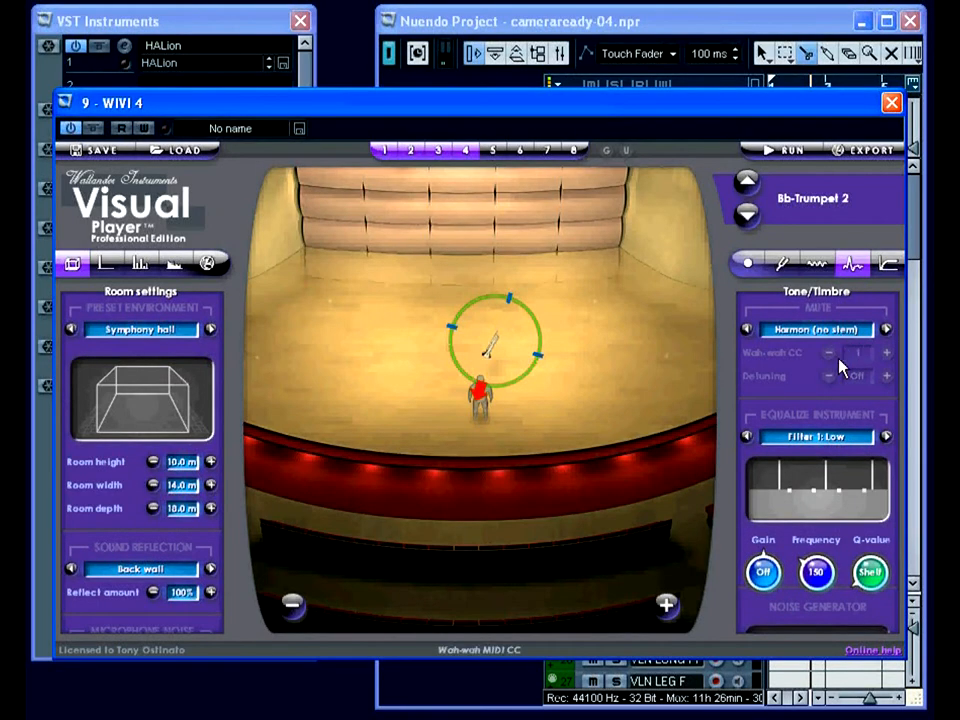
{"action": "left_click", "coordinate": [884, 104]}
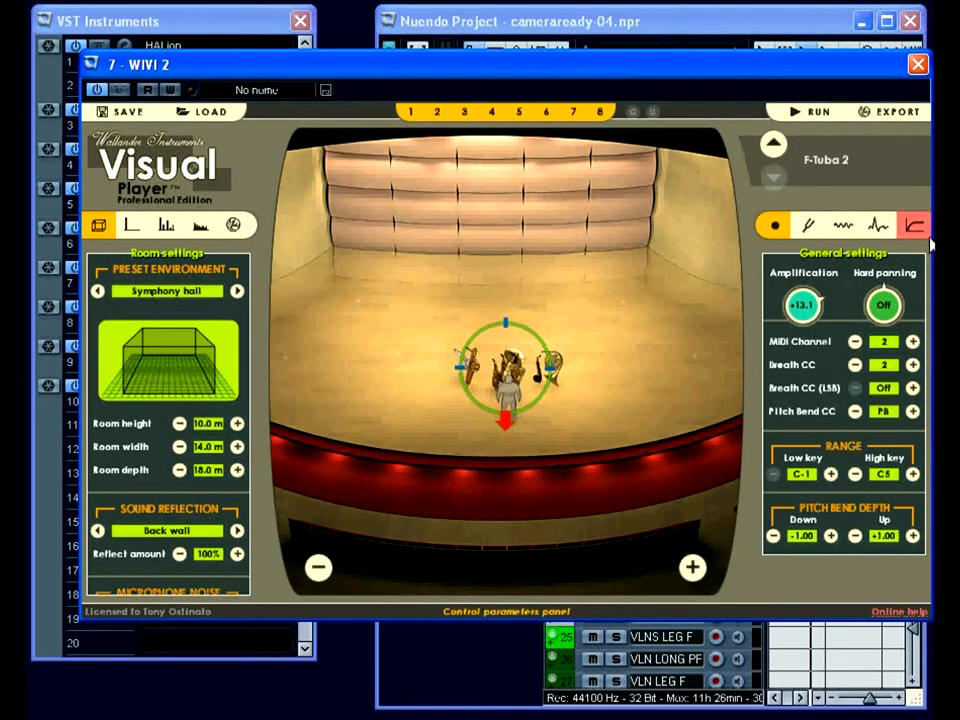
{"action": "left_click_drag", "start_coordinate": [550, 368], "coordinate": [556, 378]}
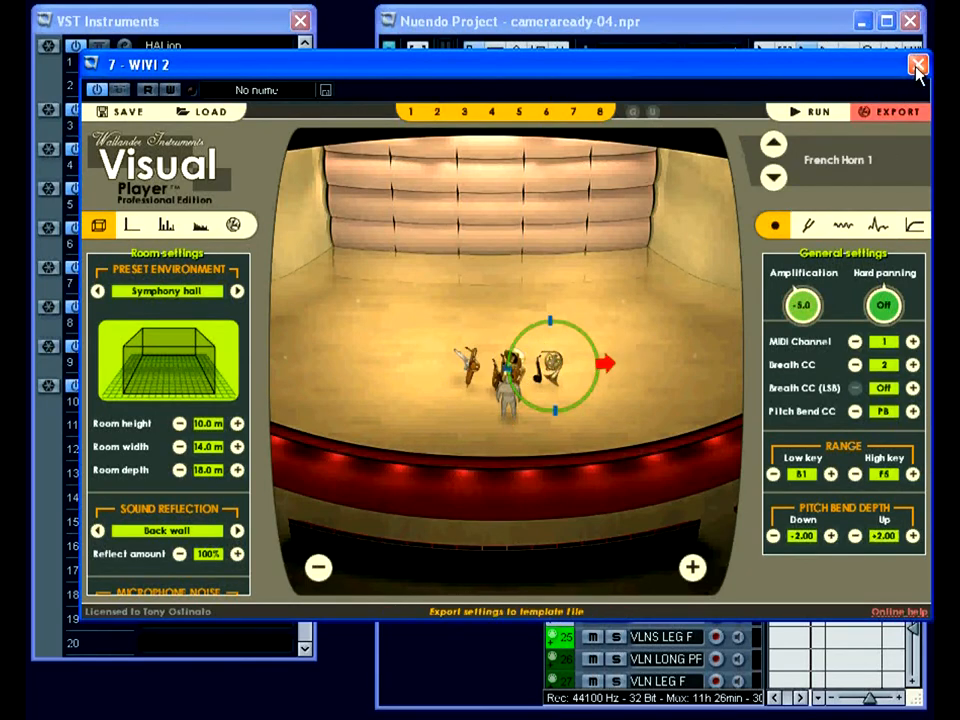
{"action": "left_click", "coordinate": [910, 68]}
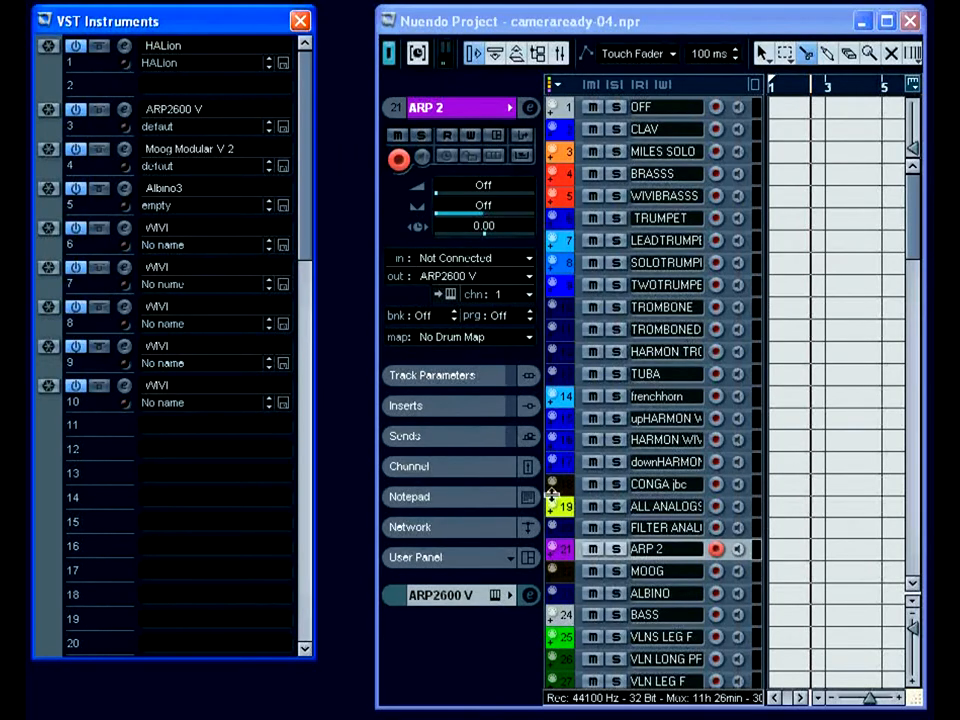
Expand Sends and show TUBA, TWOTRUMPET and ALL ANALOGS routings to ARP2600 V and Moog Modular V 2
{"action": "left_click", "coordinate": [404, 406]}
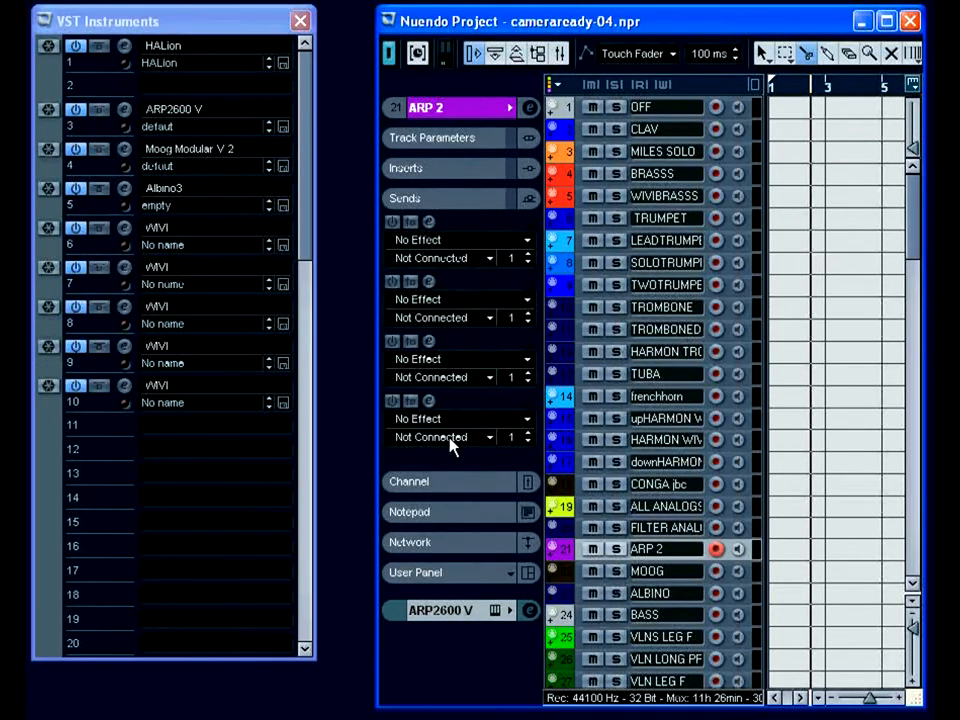
{"action": "left_click", "coordinate": [662, 374]}
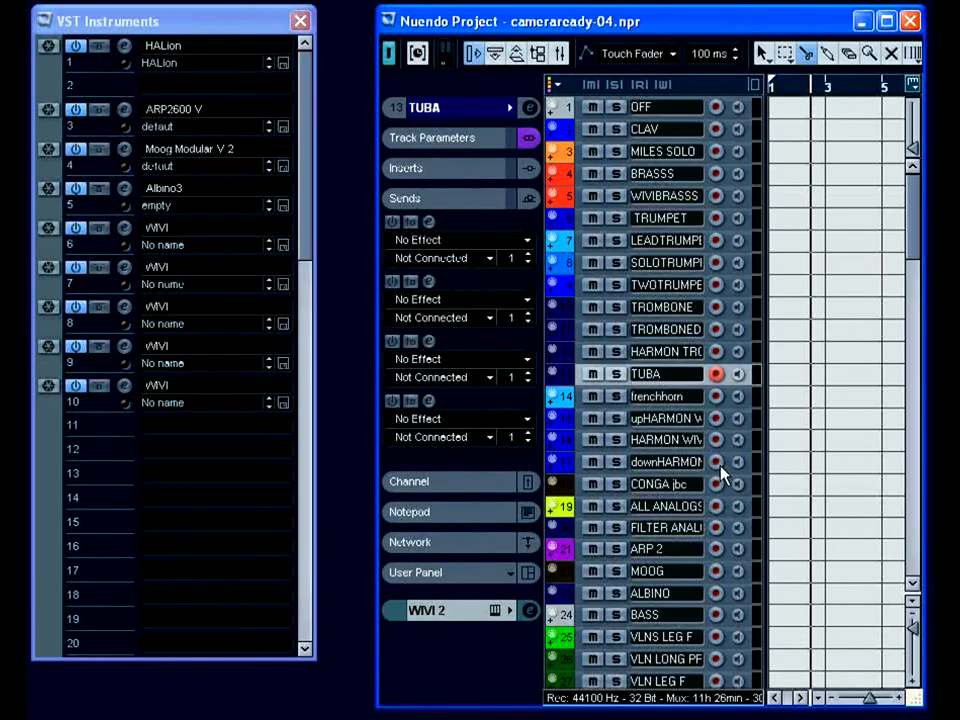
{"action": "left_click", "coordinate": [664, 284]}
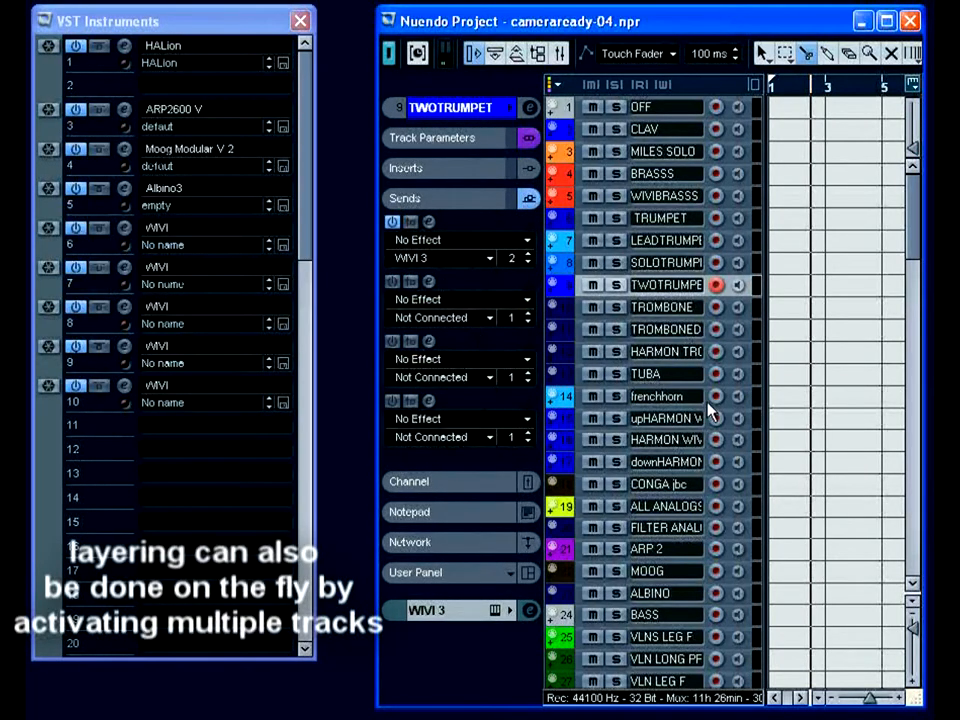
{"action": "left_click", "coordinate": [664, 506]}
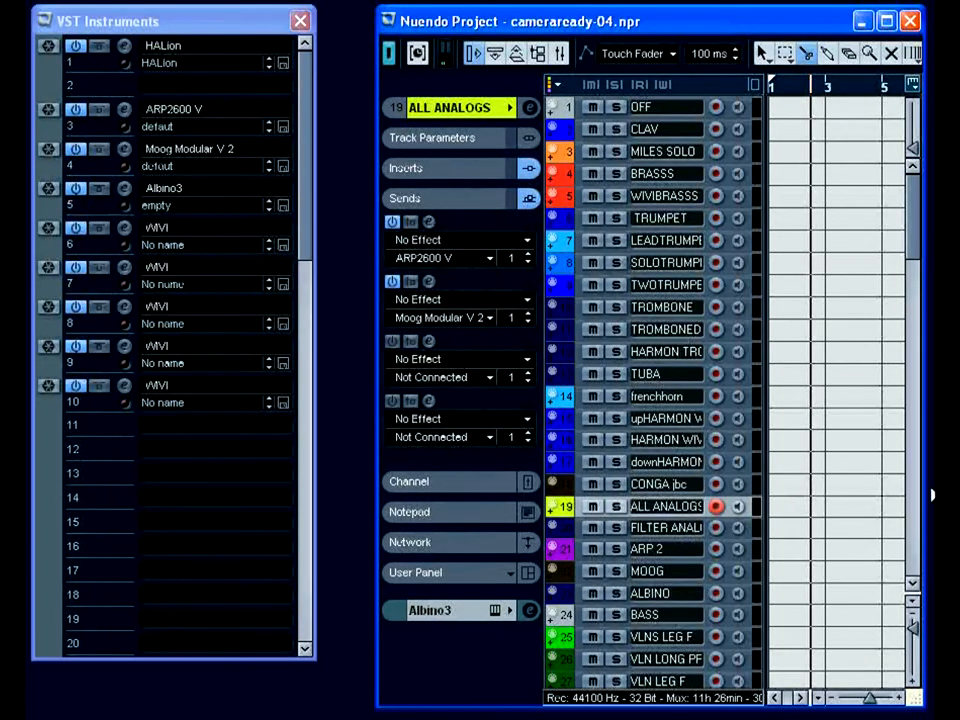
Scroll to the IWISH2 D track and open the Chorder editors on its send slots
{"action": "scroll", "scroll_direction": "down", "scroll_amount": 3}
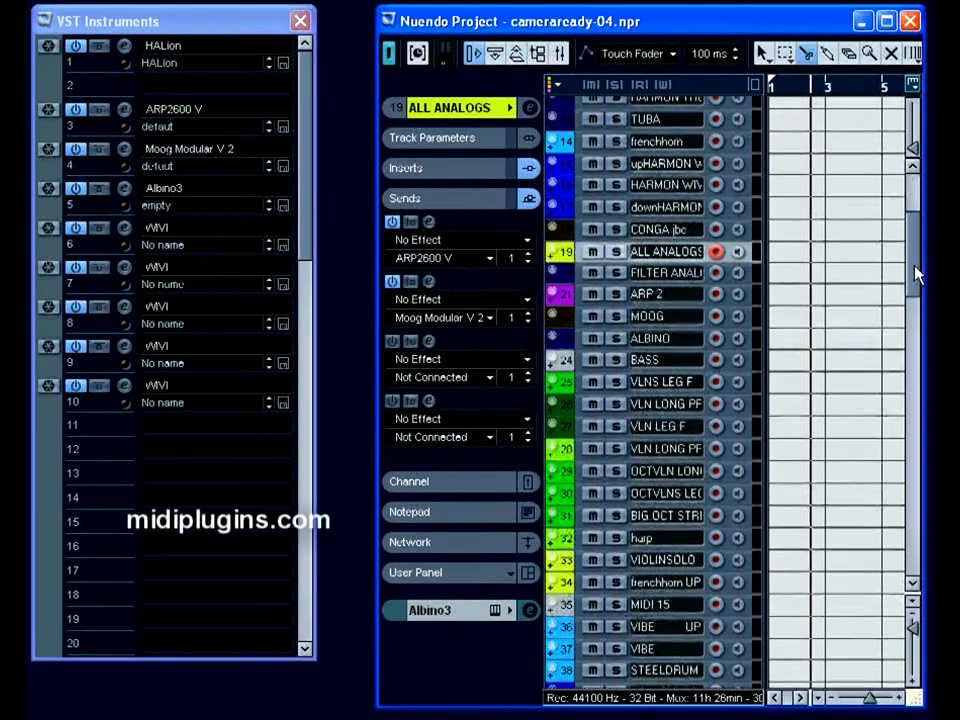
{"action": "scroll", "scroll_direction": "down", "scroll_amount": 3}
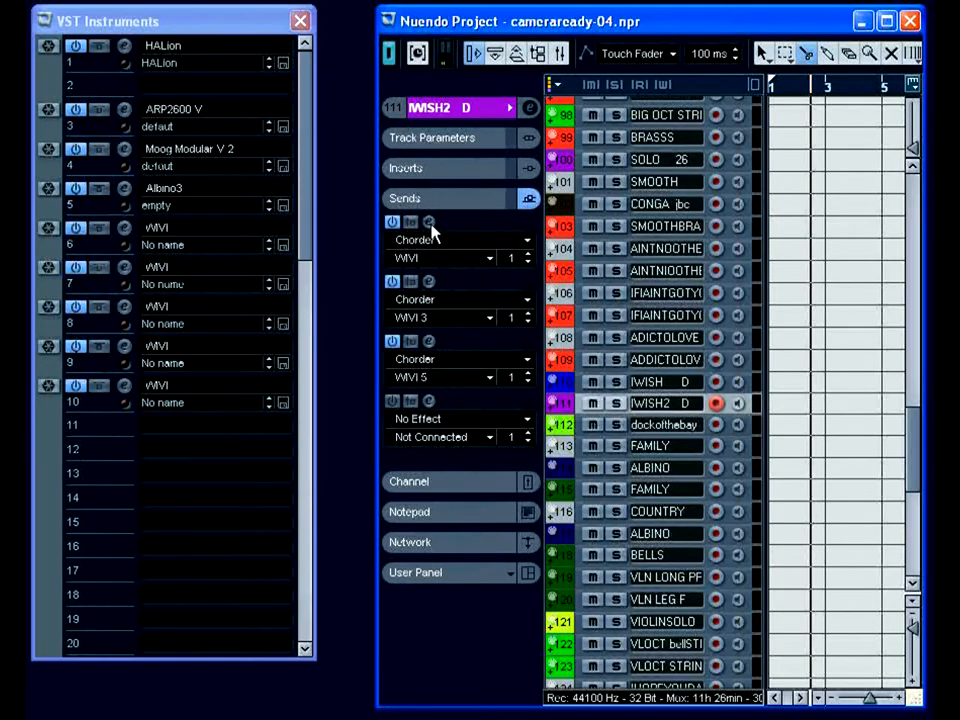
{"action": "left_click", "coordinate": [428, 222]}
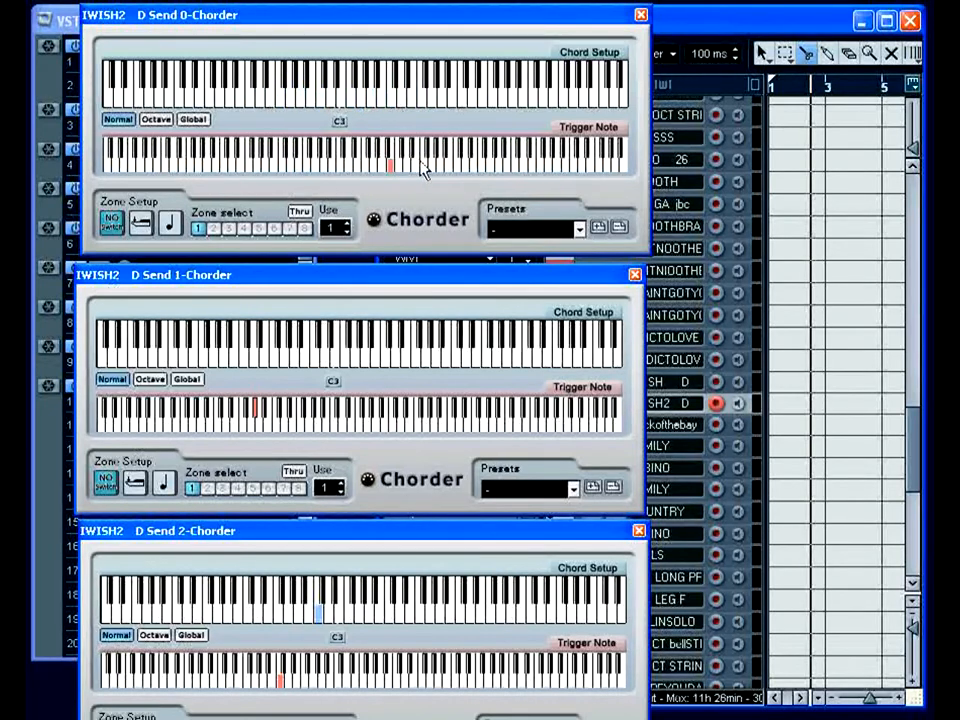
Close the Send 0 Chorder editor, leaving only the IWISH2 D Send 2 Chorder editor
{"action": "left_click", "coordinate": [396, 164]}
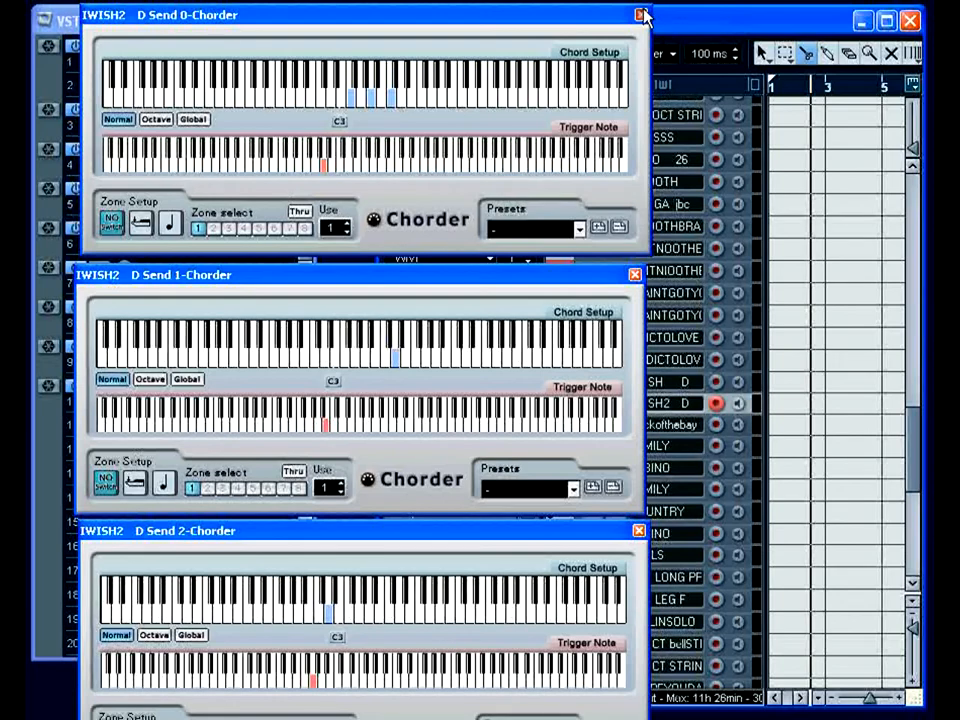
{"action": "left_click", "coordinate": [636, 12]}
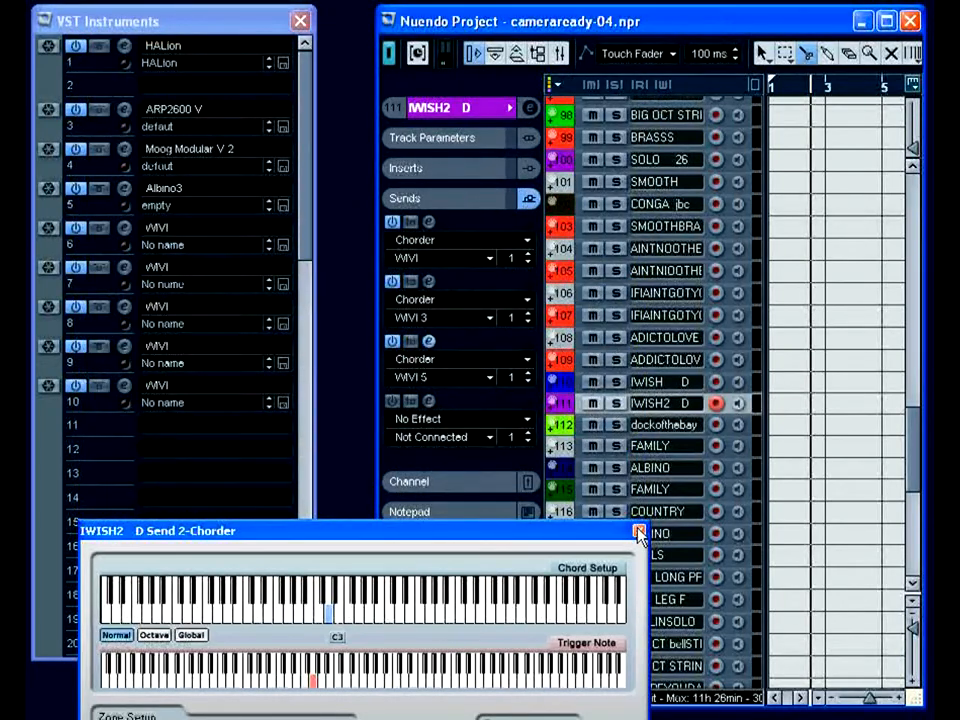
Close the Send 2 Chorder editor and bring the harpsurv track's inserts into view
{"action": "left_click", "coordinate": [632, 532]}
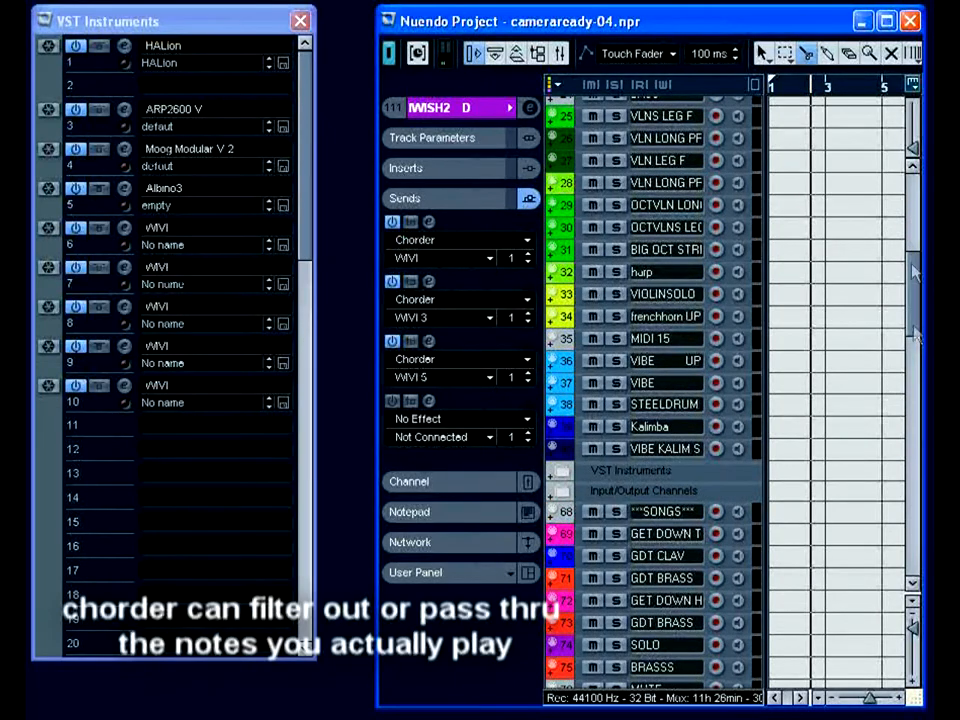
{"action": "scroll", "scroll_direction": "down", "scroll_amount": 3}
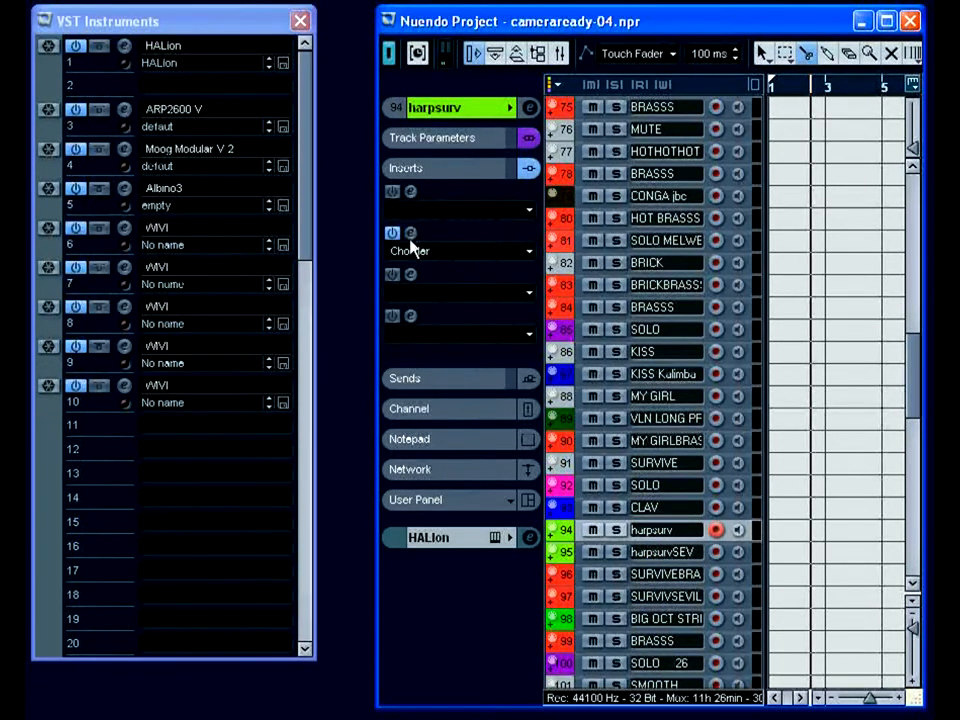
Inspect harpsurv's Chorder insert editor, close it, and move down to the SMOOTHBRASSS track
{"action": "left_click", "coordinate": [392, 232]}
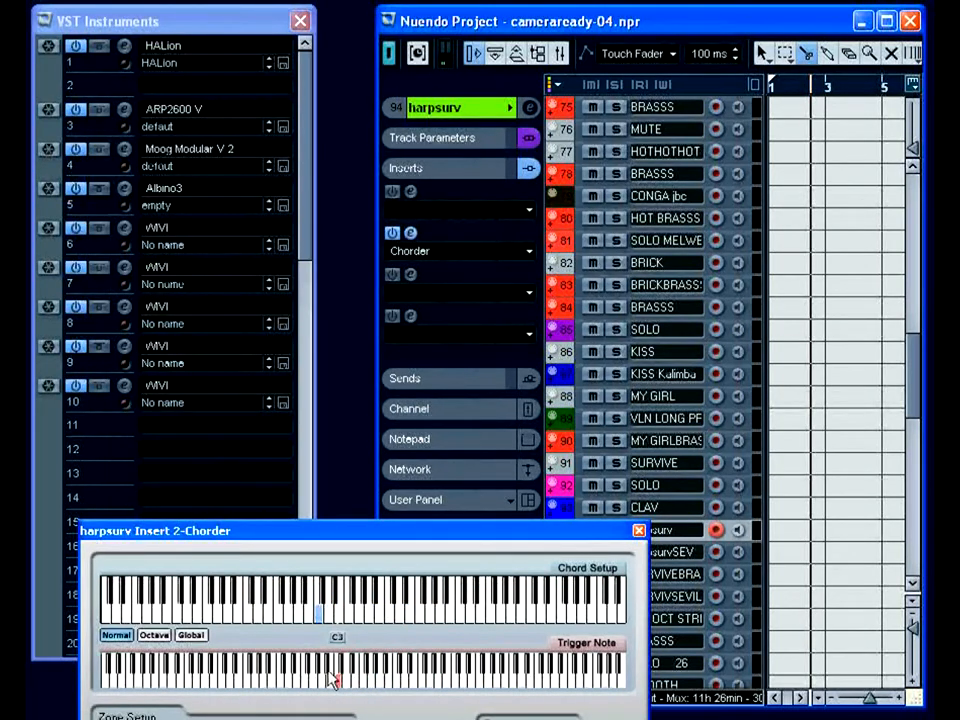
{"action": "left_click", "coordinate": [468, 684]}
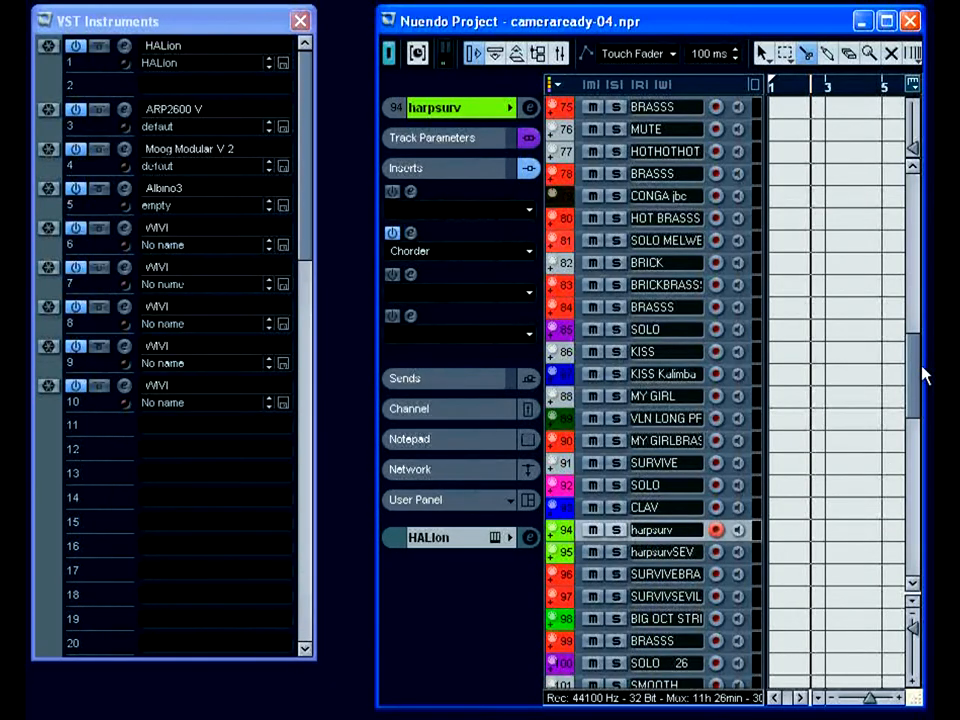
{"action": "scroll", "scroll_direction": "down", "scroll_amount": 3}
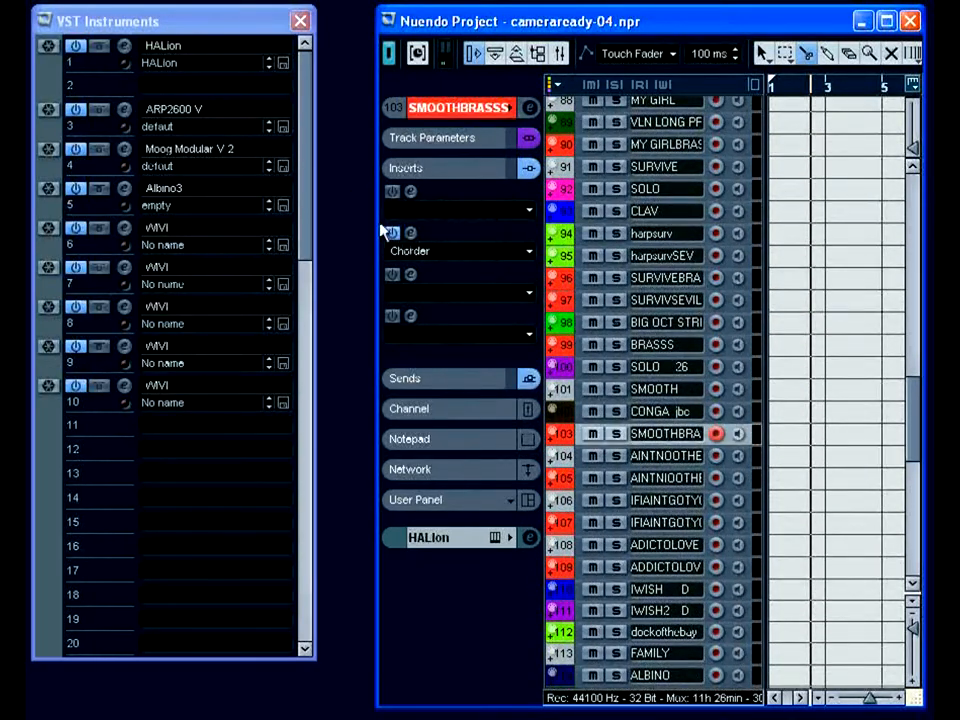
Inspect and close the Chorder insert editors of SMOOTHBRASSS and AINTNOOTHERMAN
{"action": "left_click", "coordinate": [410, 232]}
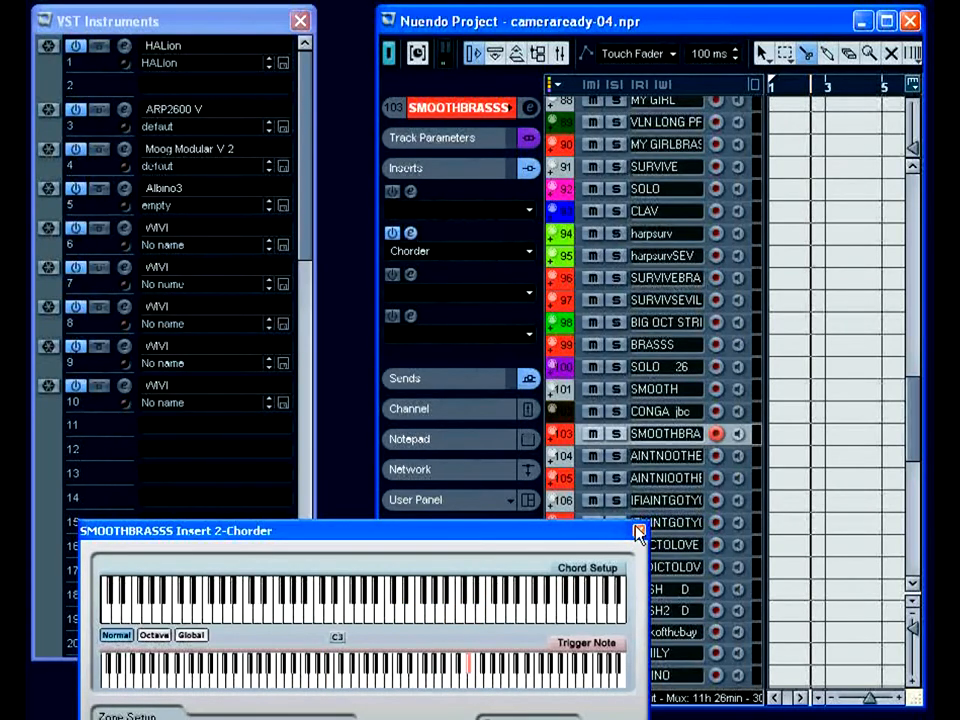
{"action": "left_click", "coordinate": [636, 532]}
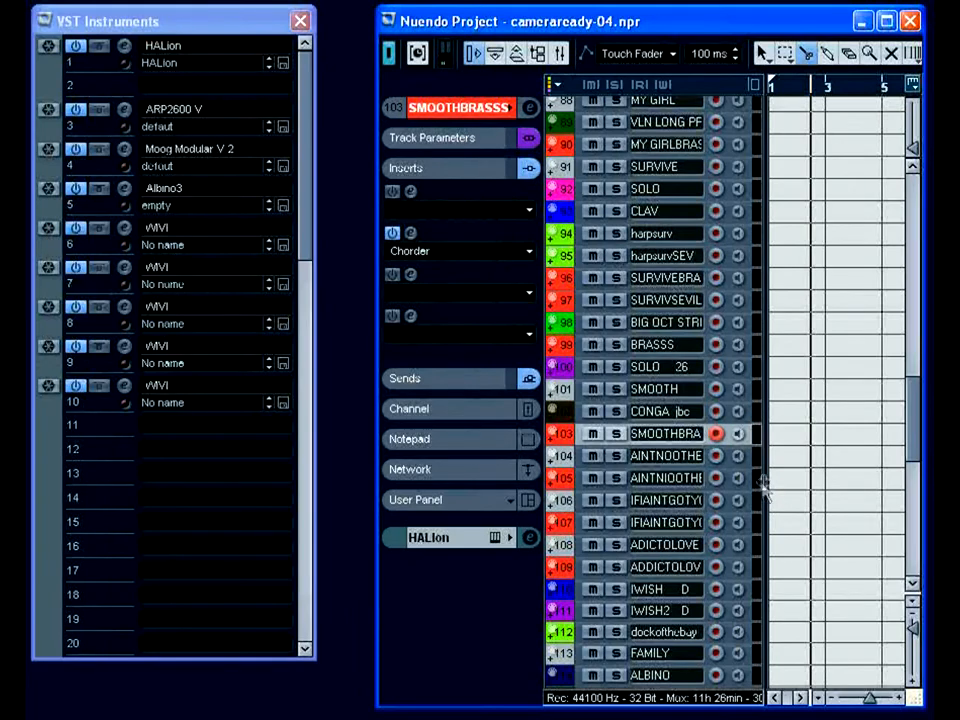
{"action": "left_click", "coordinate": [664, 476]}
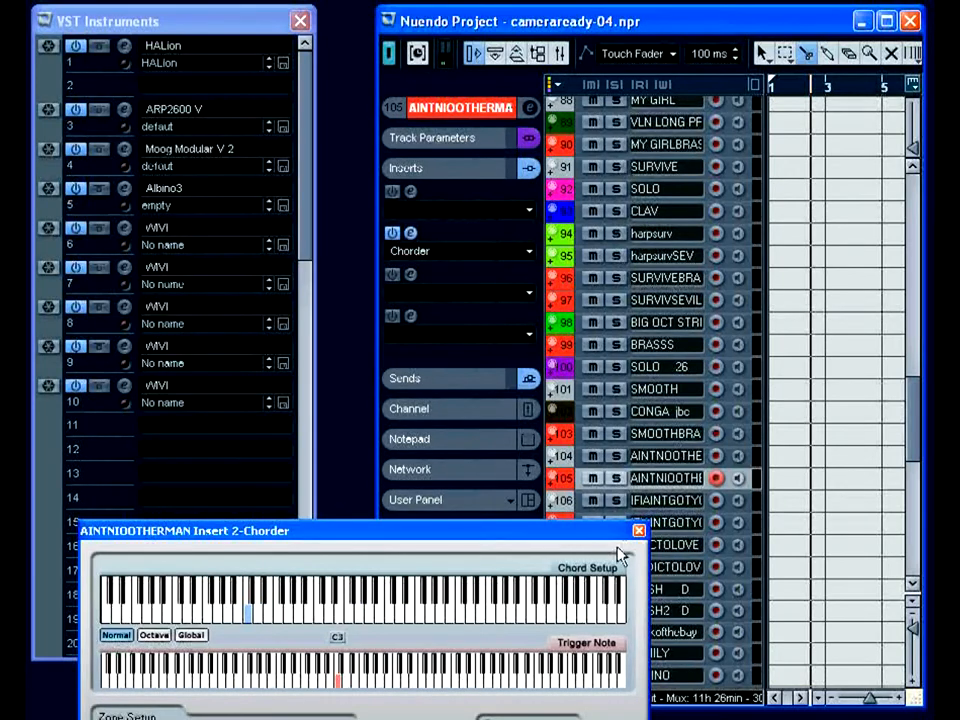
{"action": "left_click", "coordinate": [636, 530]}
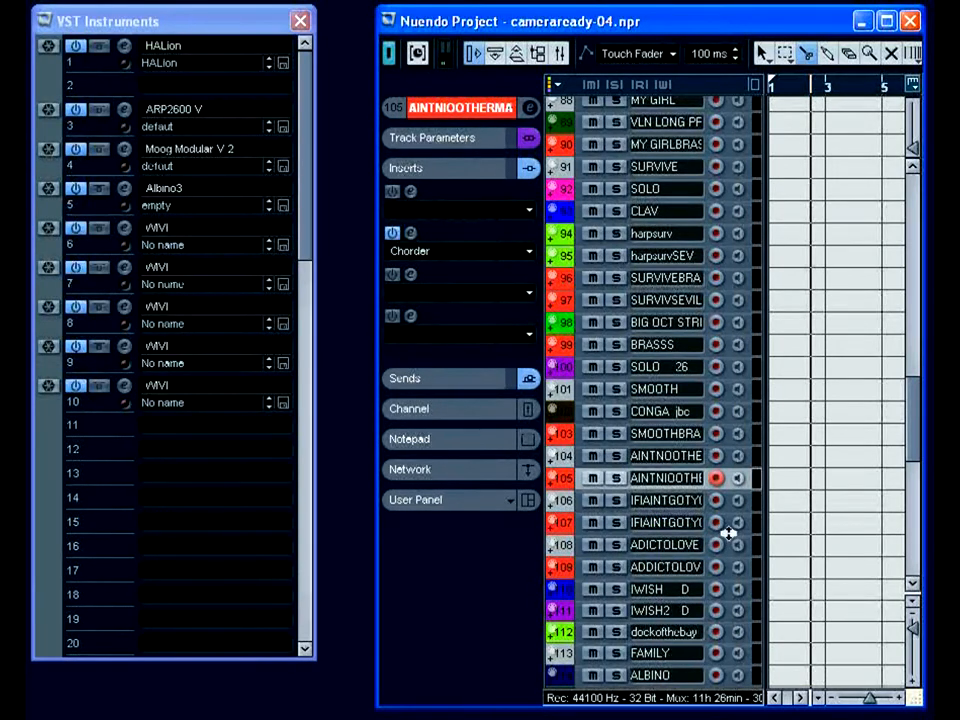